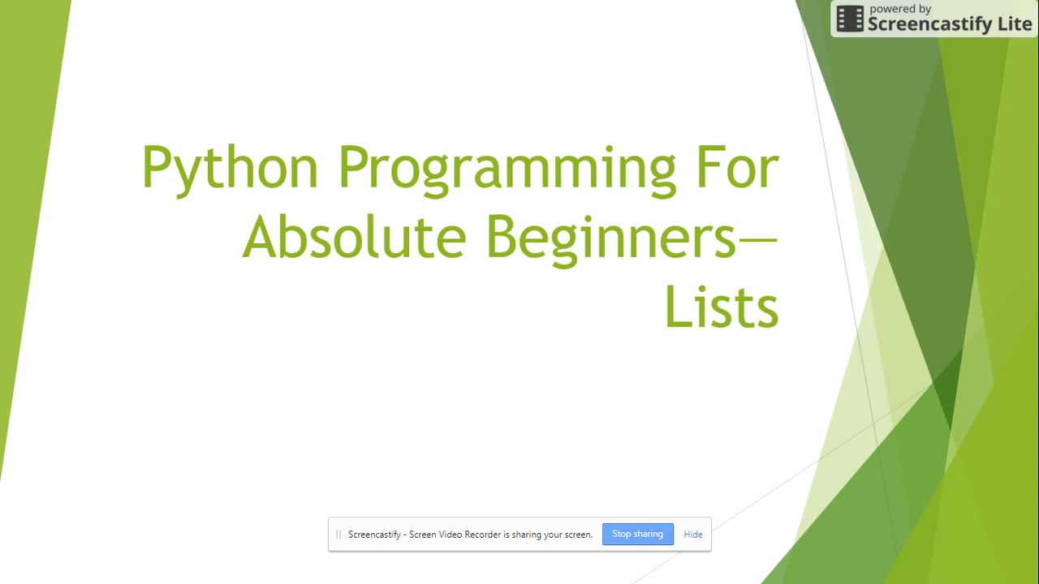
Step: Bring up the window switcher to leave the PowerPoint Lists slide
key("alt+tab")
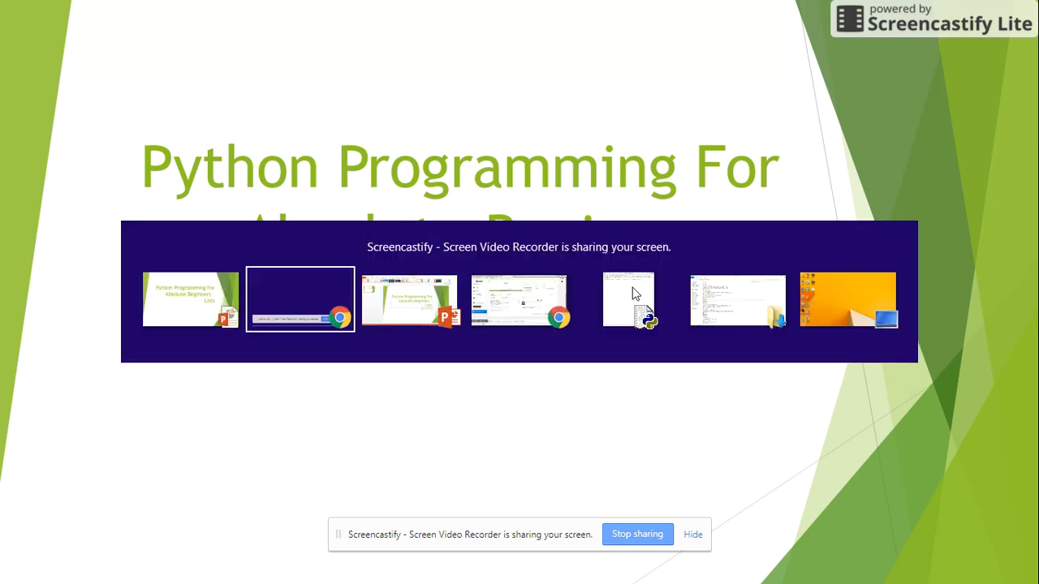
Step: Switch to the Python 3.6.4 IDLE Shell window and maximize it
left_click(630, 299)
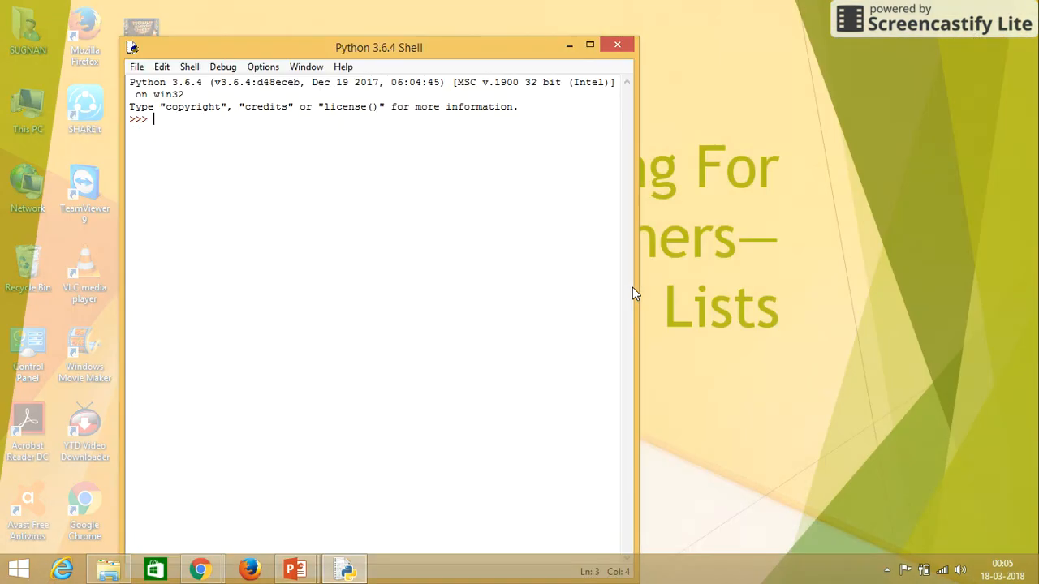
left_click(591, 45)
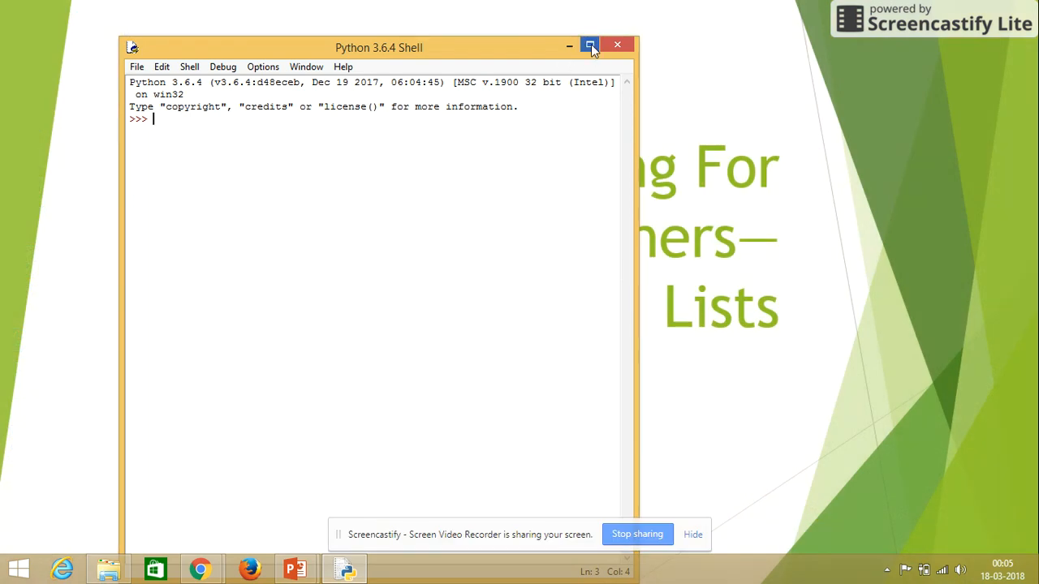
left_click(591, 46)
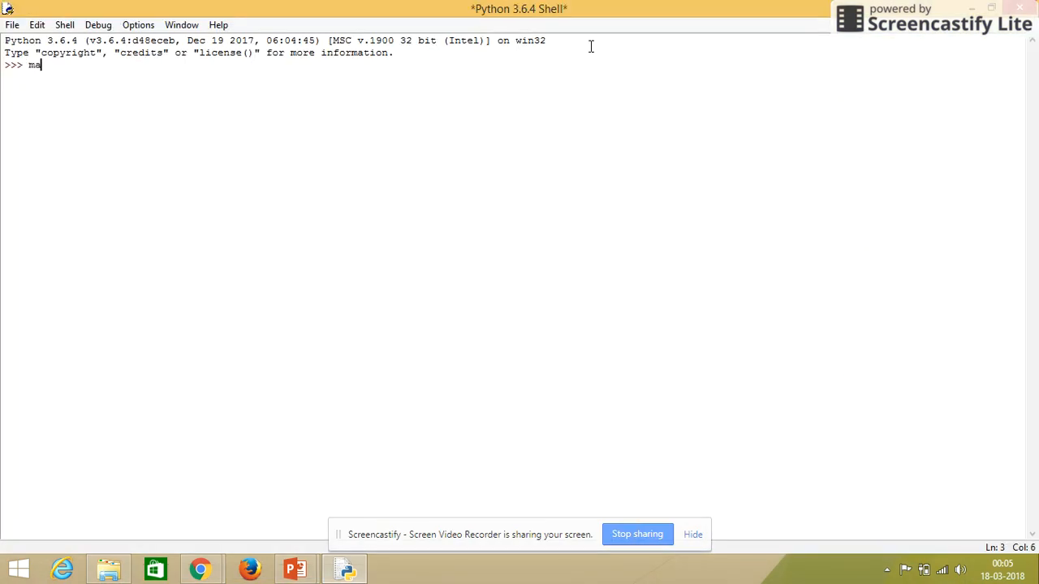
Step: Create marks = [60, 70, 80, 90] and evaluate marks to echo the list
type("rks")
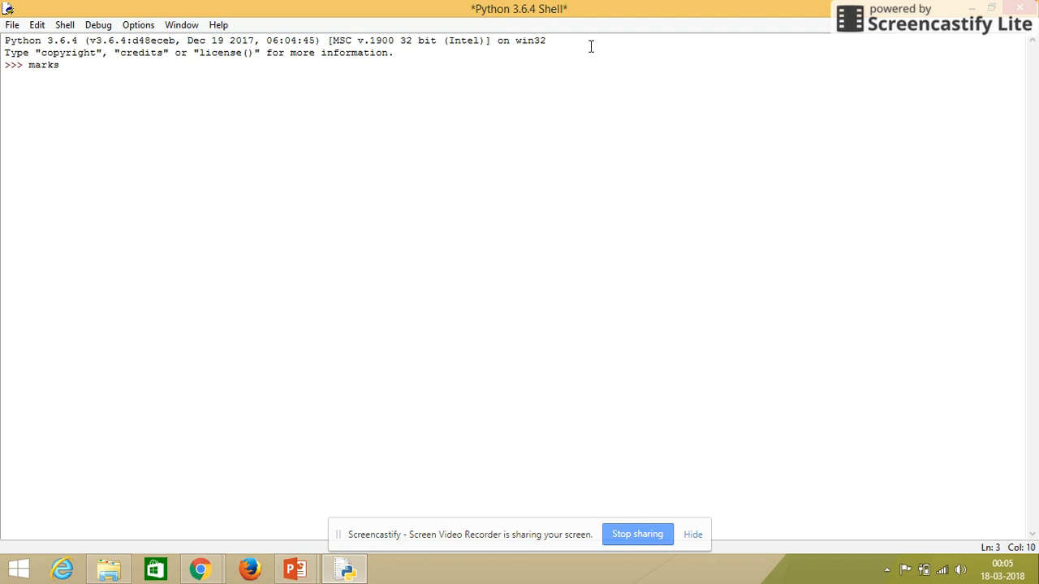
type("=")
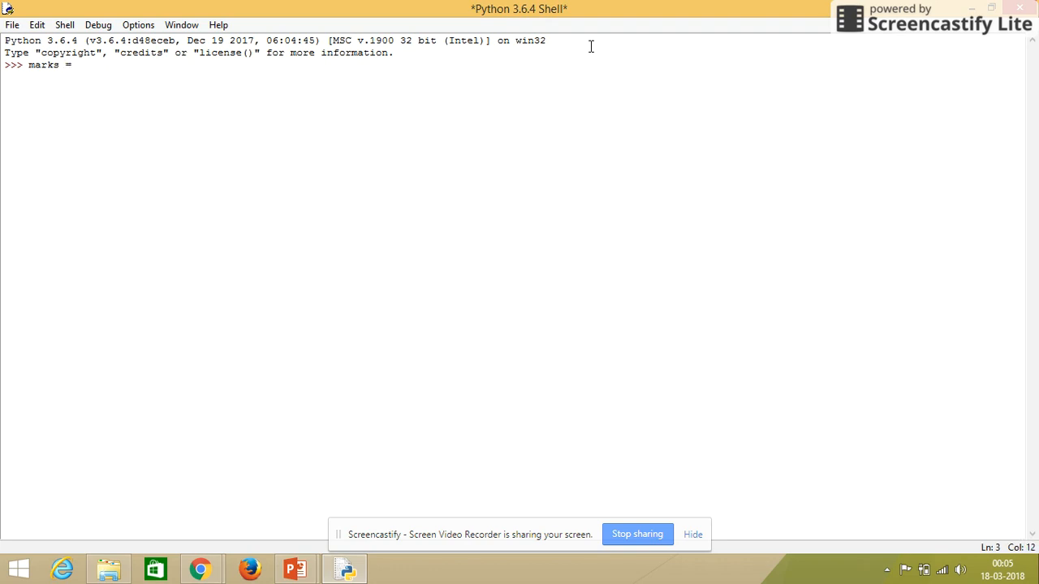
type("[")
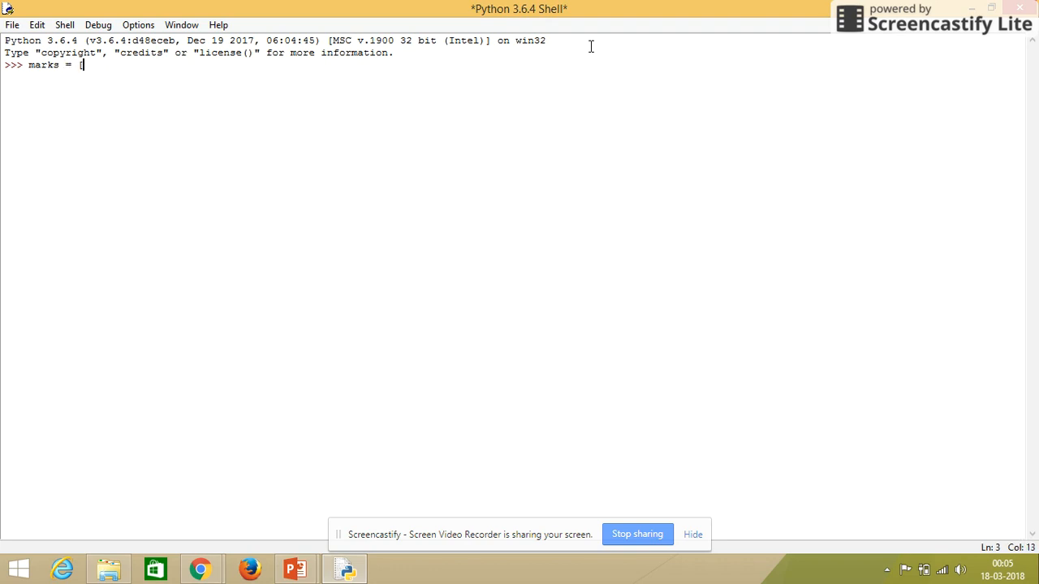
type("]")
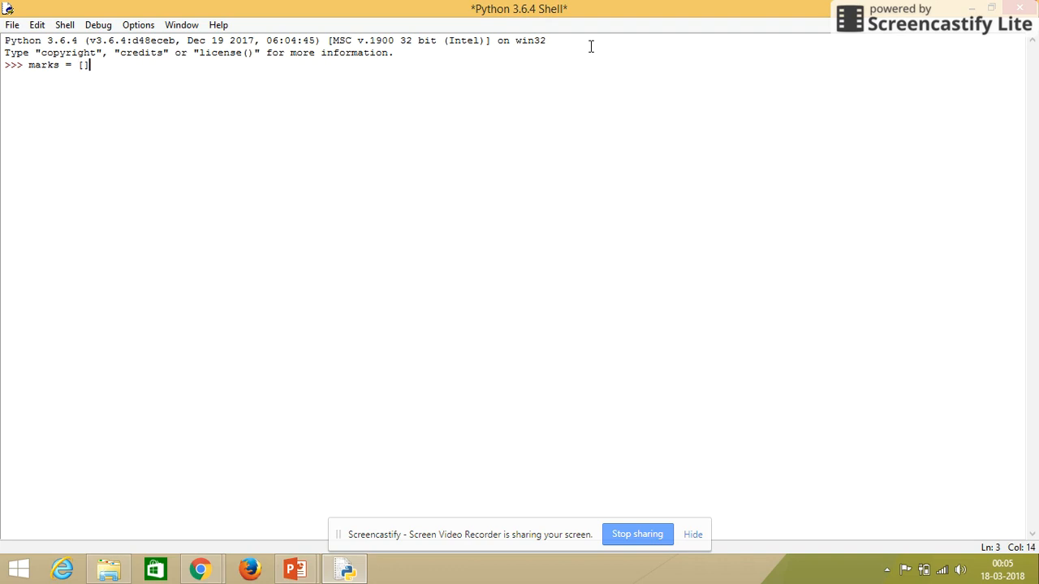
key("Left")
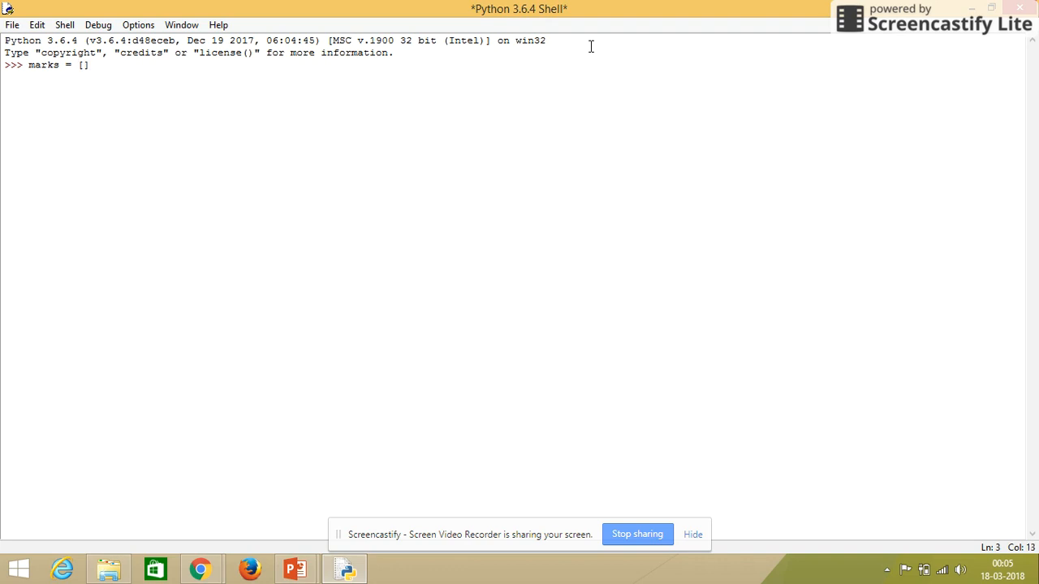
type("60")
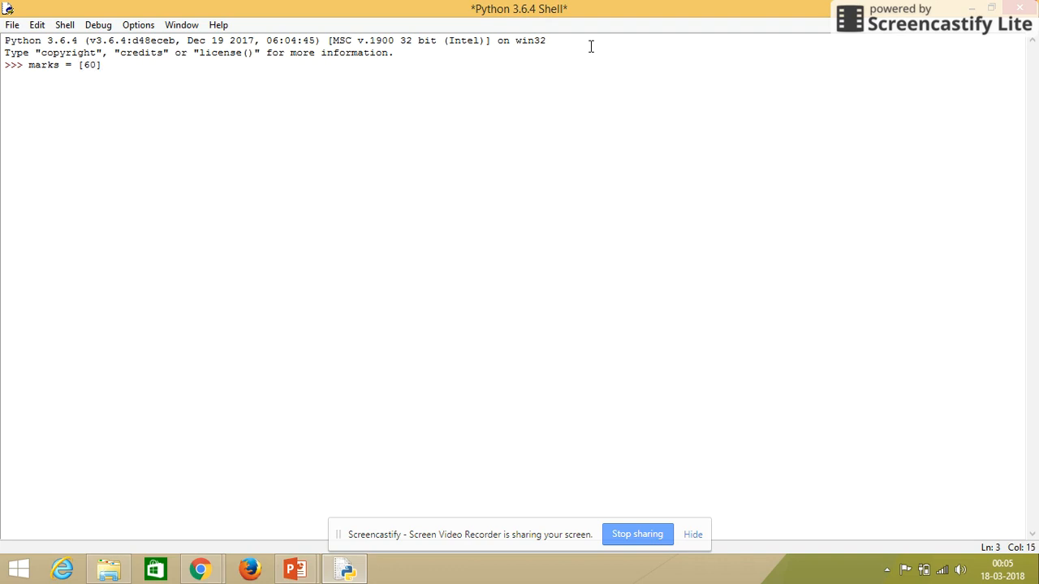
type(", 70,")
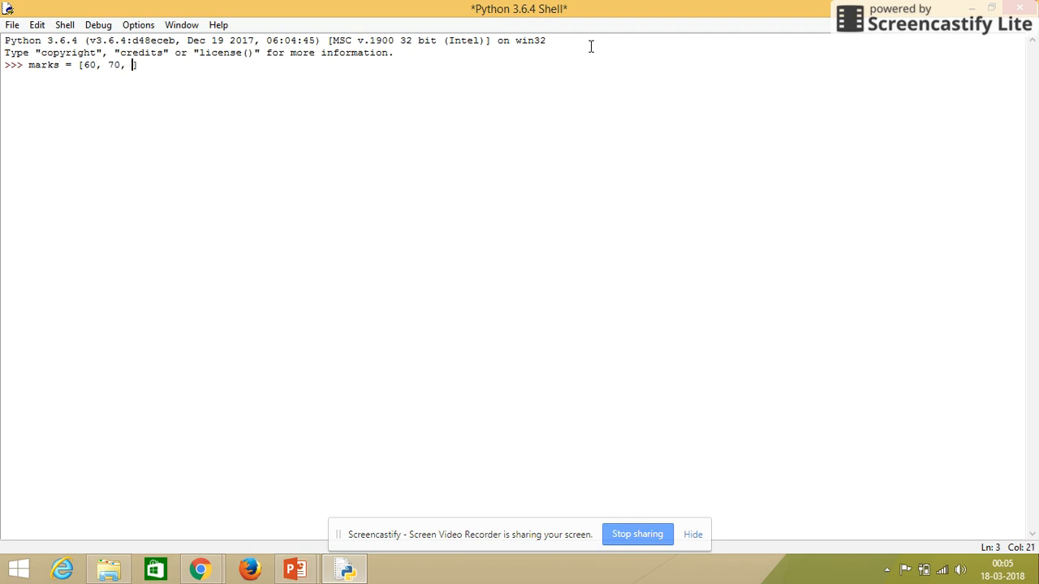
type("80, 90]")
type("m")
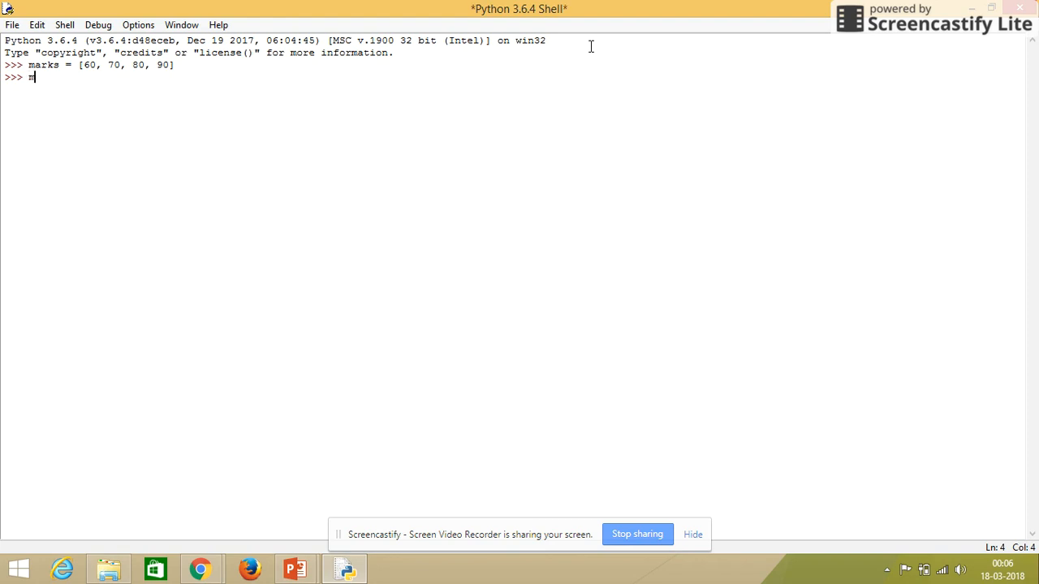
type("arks")
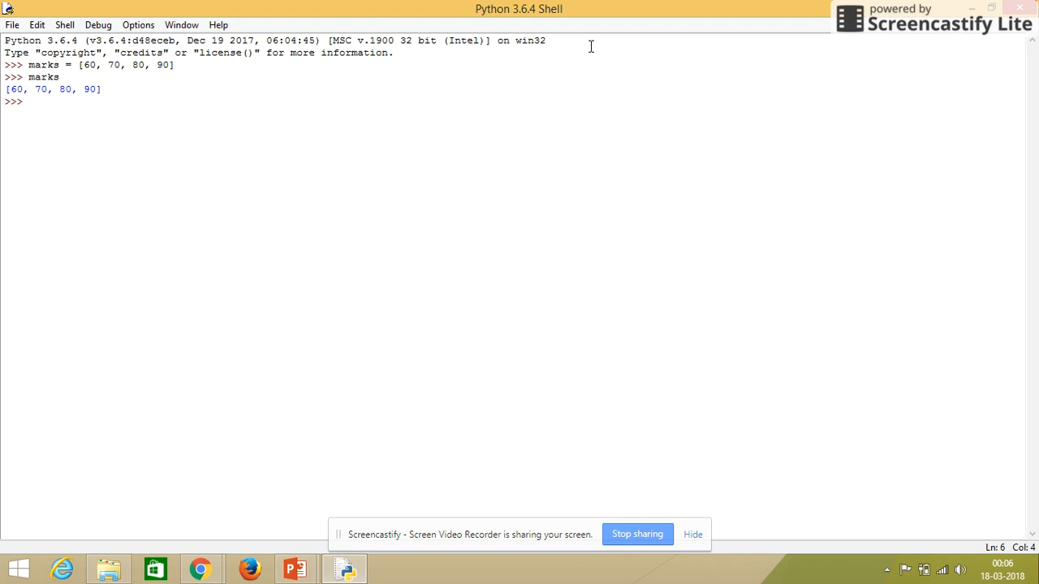
Step: Evaluate marks + ["SUGNAN"] to show the four numbers joined with that string
type("m")
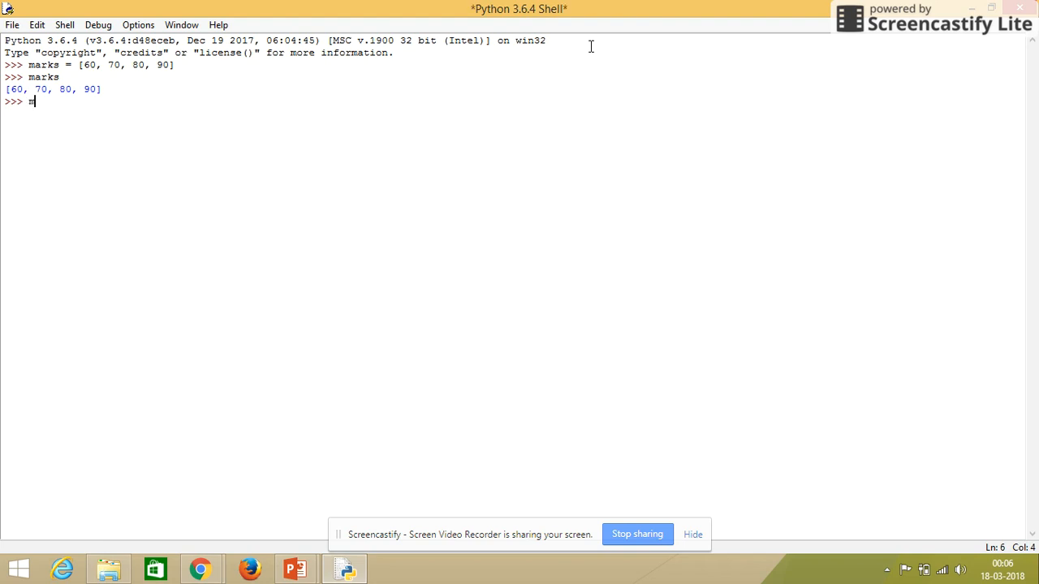
type("arks +")
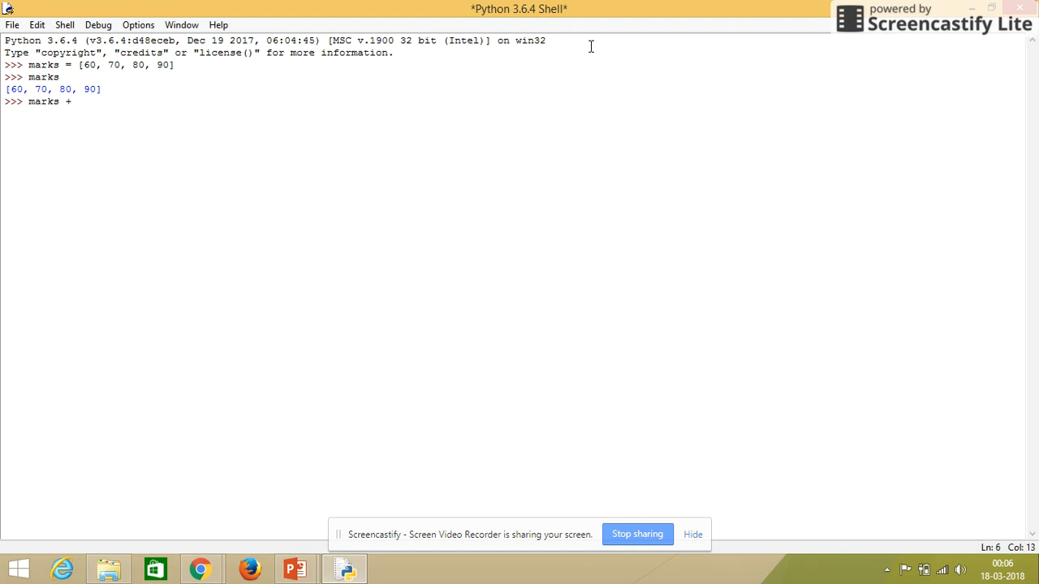
type("[\"")
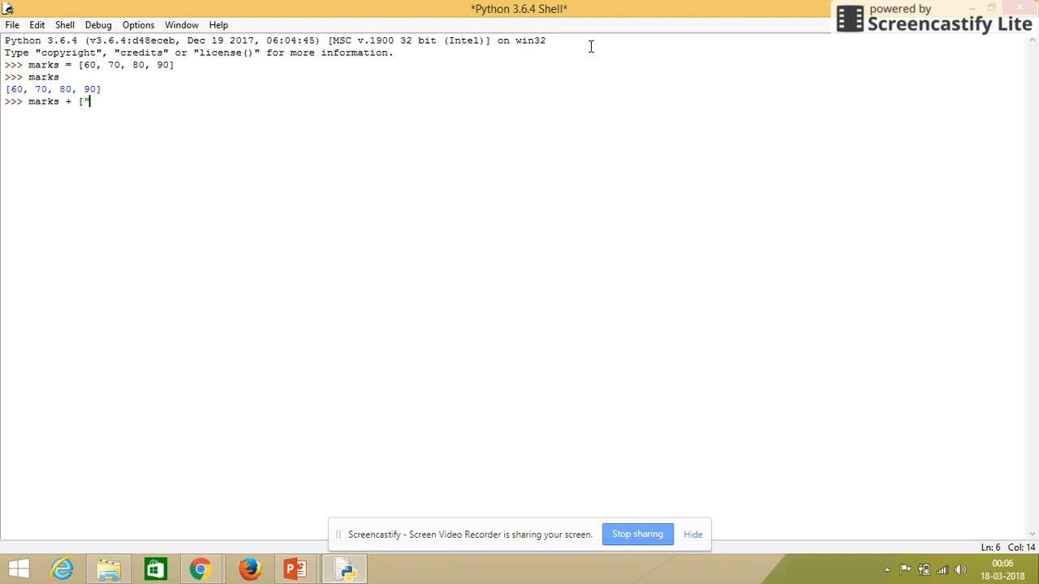
type("SUGN")
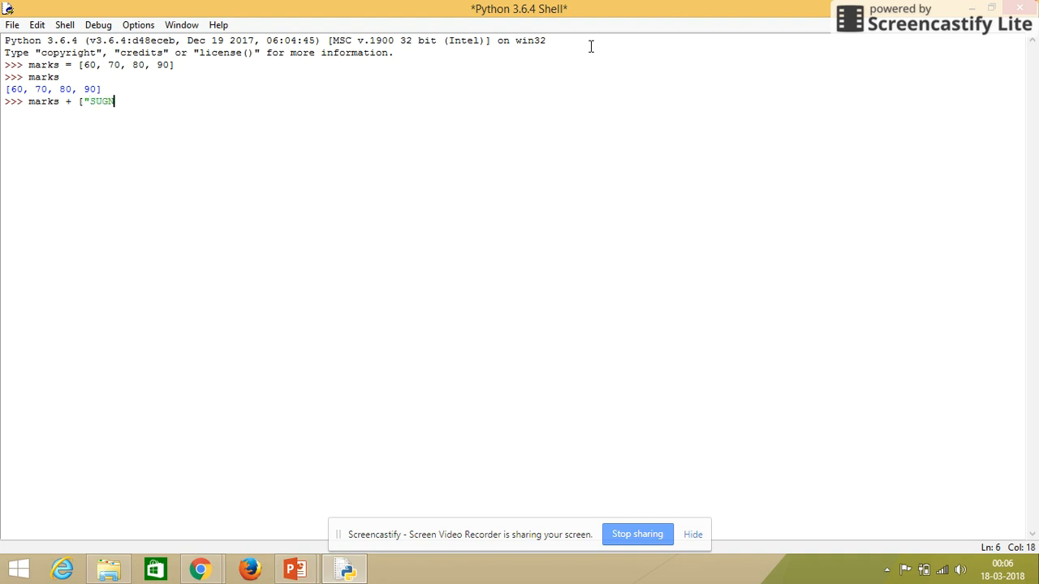
type("AN")
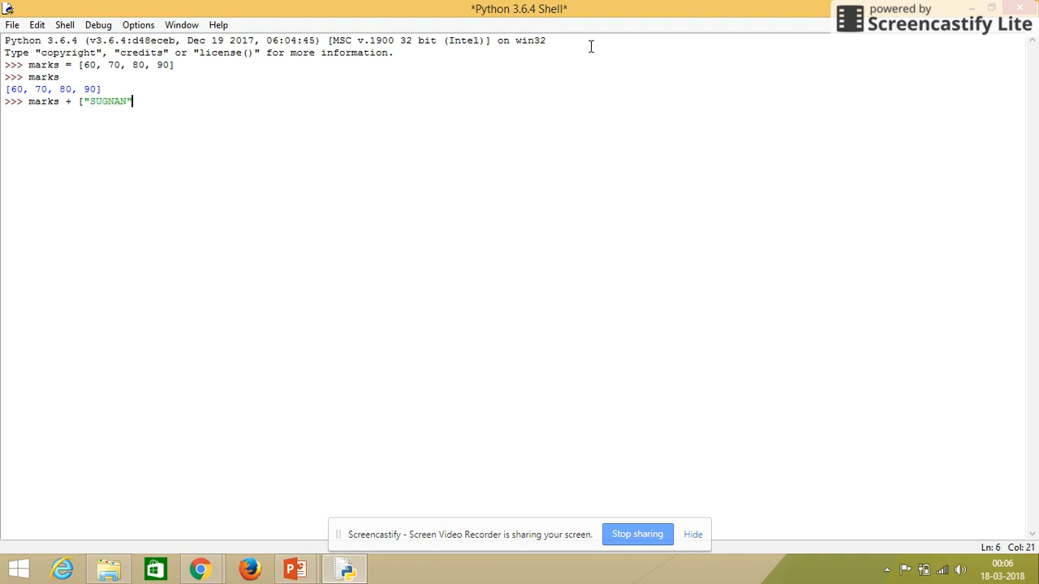
type("]")
key("Return")
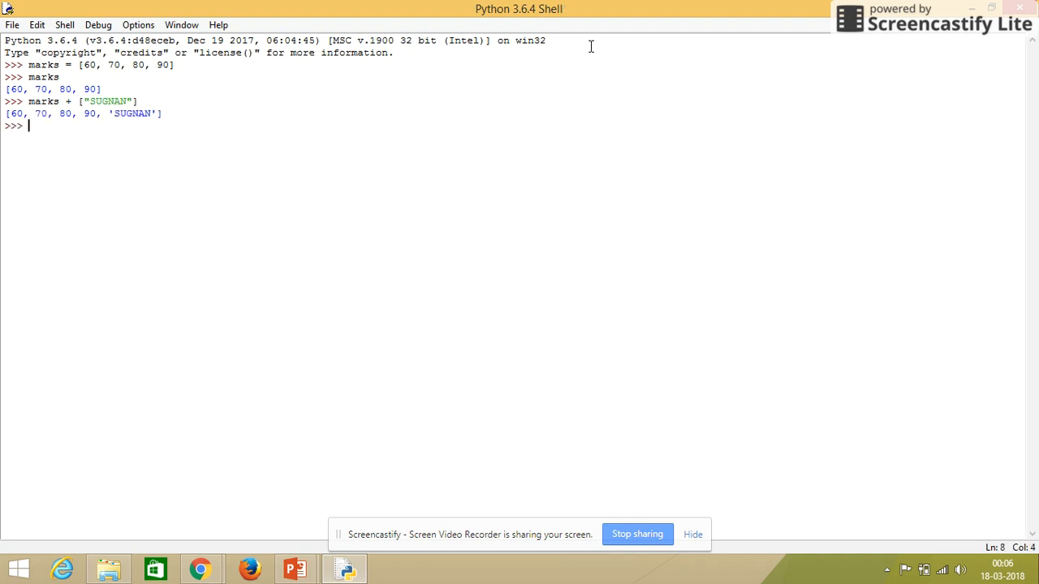
Step: Evaluate marks again to show the list itself is still [60, 70, 80, 90]
type("mar")
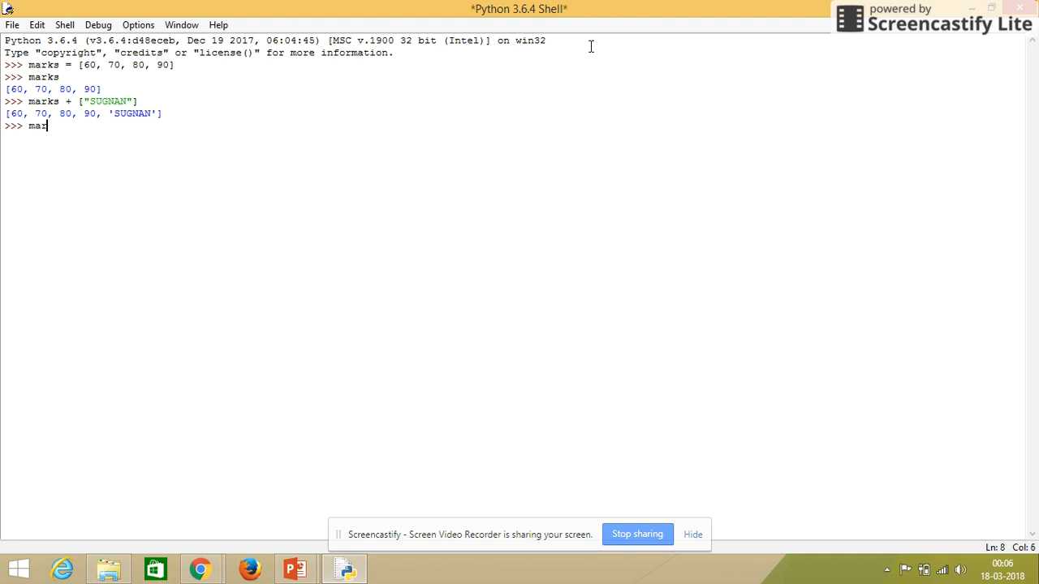
type("ks")
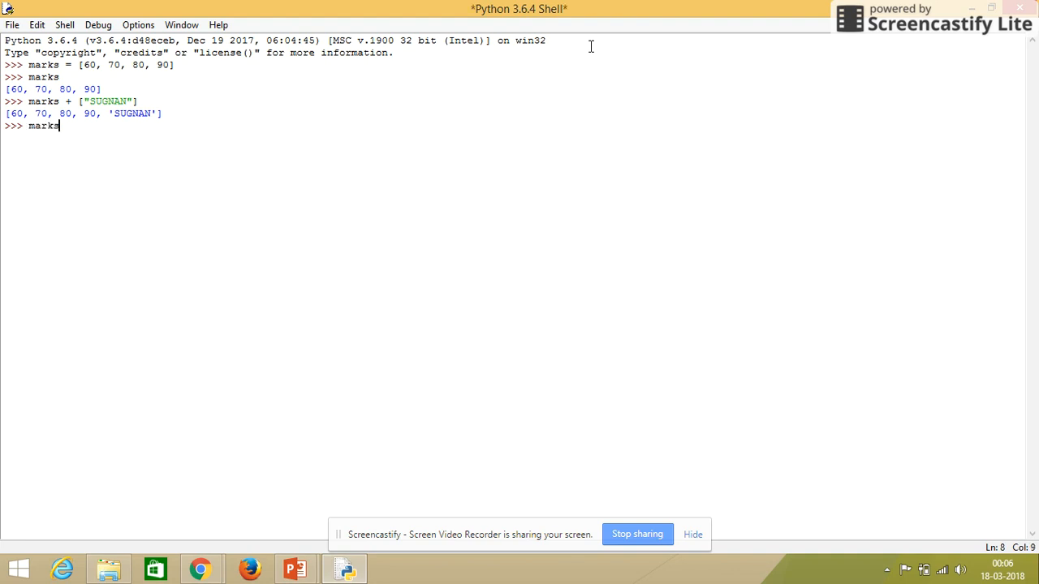
key("Return")
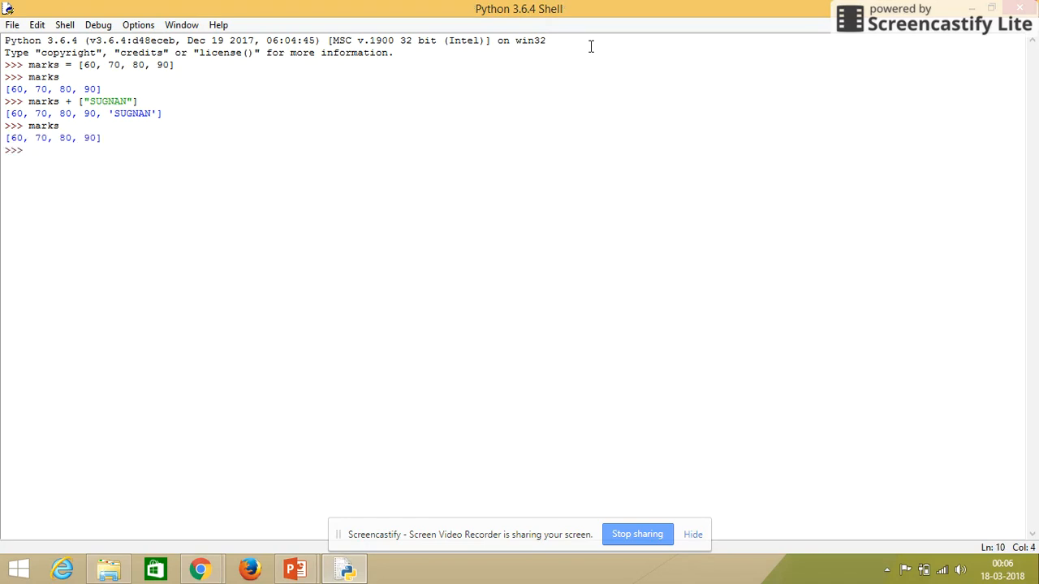
Step: Run marks.append("SUGNAN") and evaluate marks to show it now holds five items
type("marks")
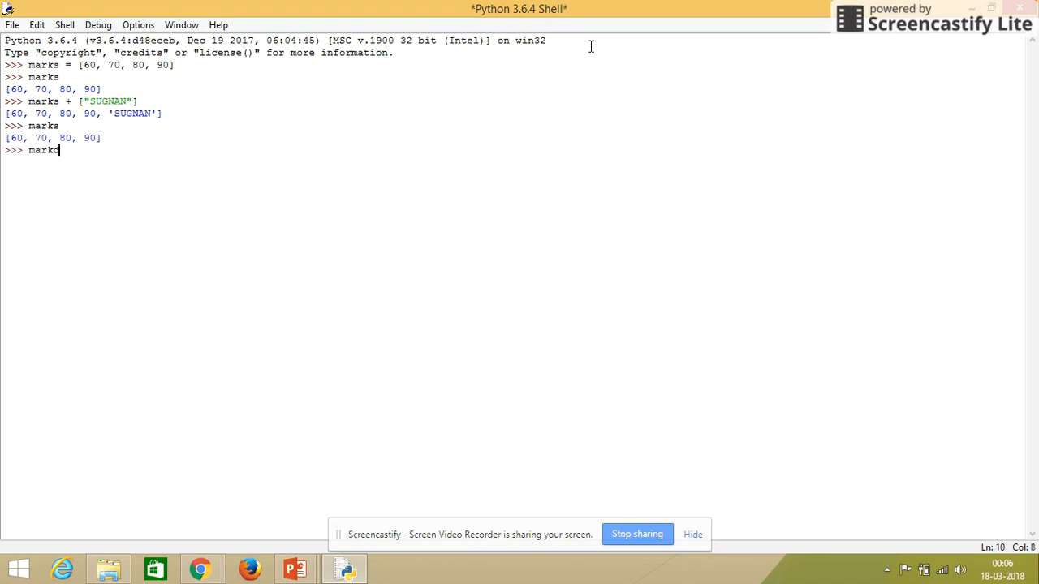
type("s")
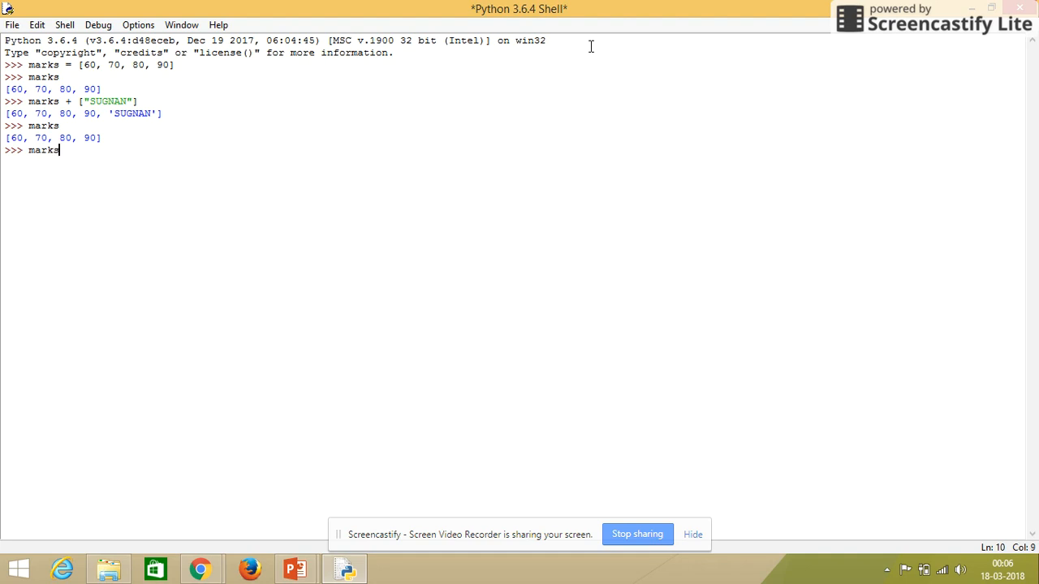
type(".append")
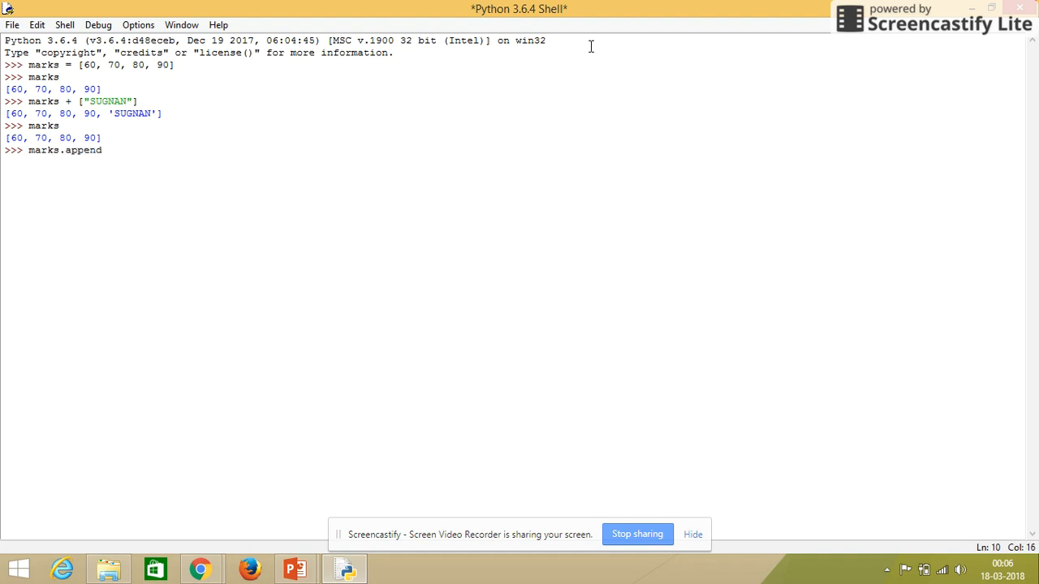
type("(")
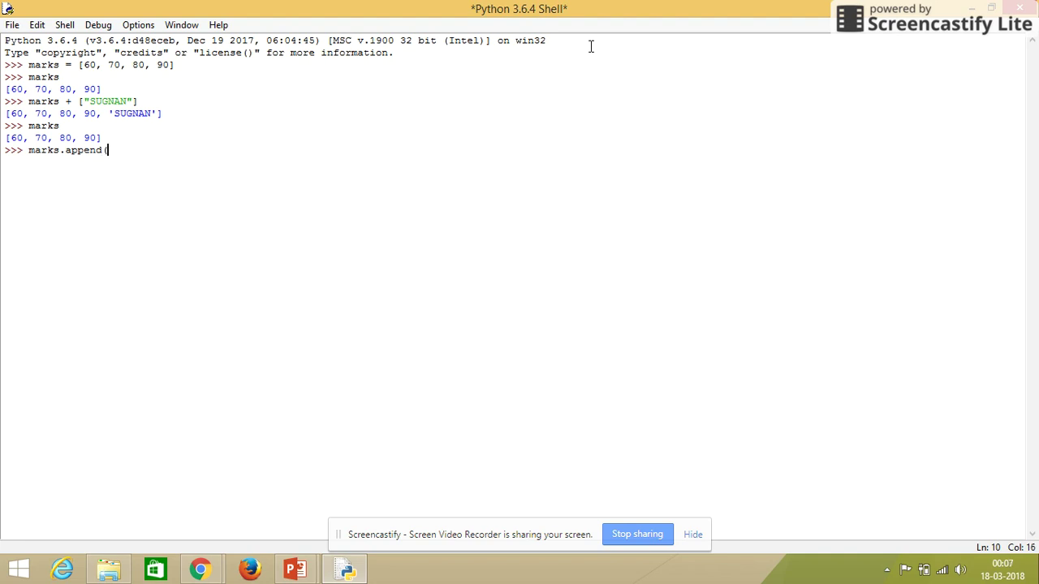
type("(\"SUGNAN")
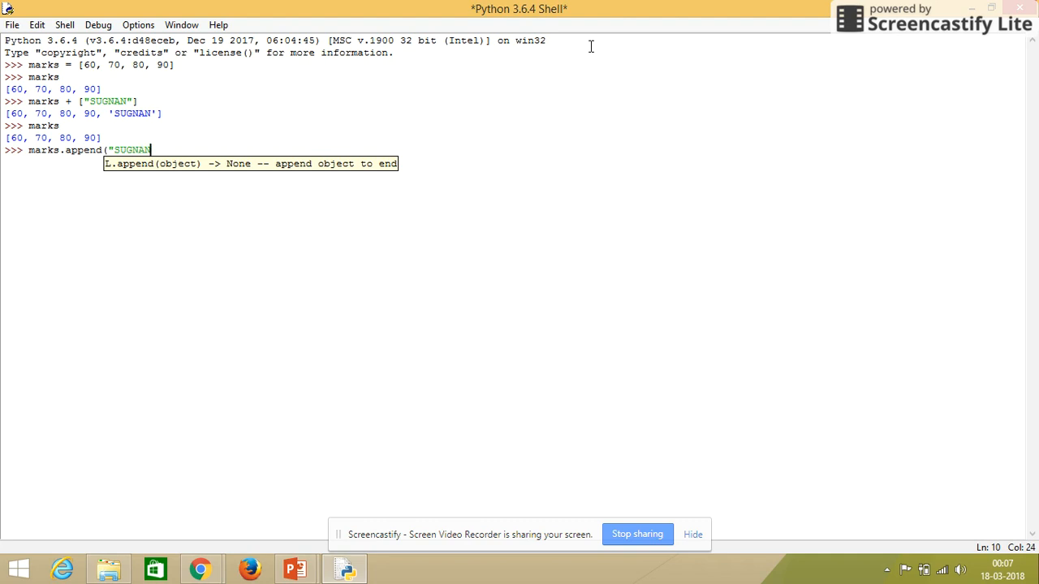
type("\")")
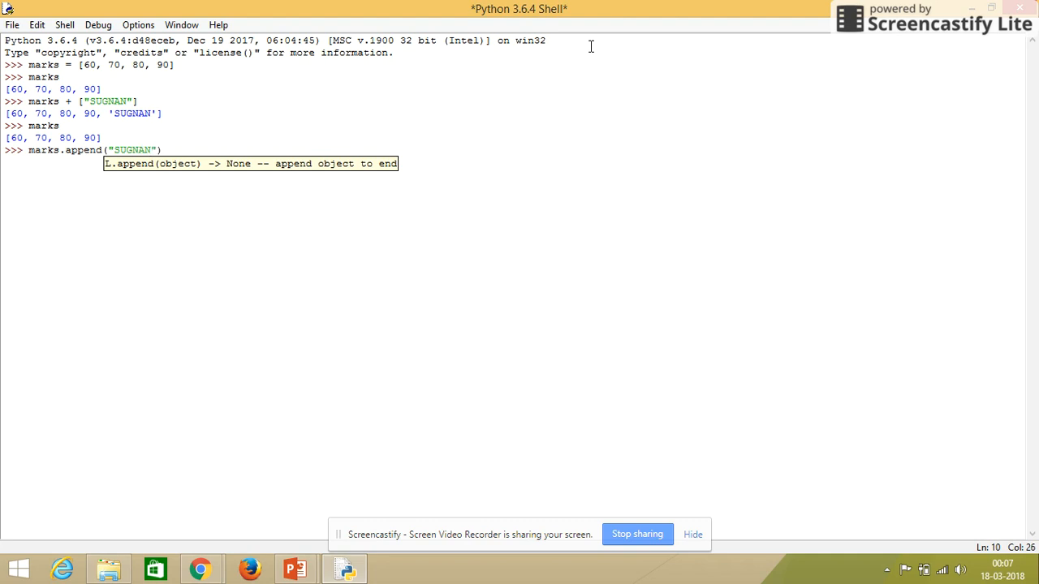
type("marks")
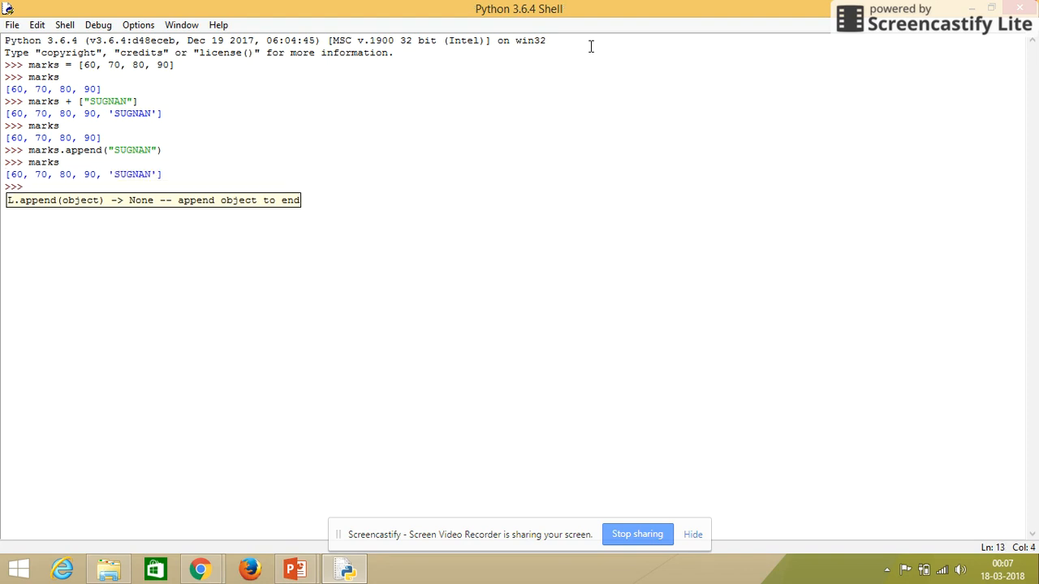
left_click(30, 187)
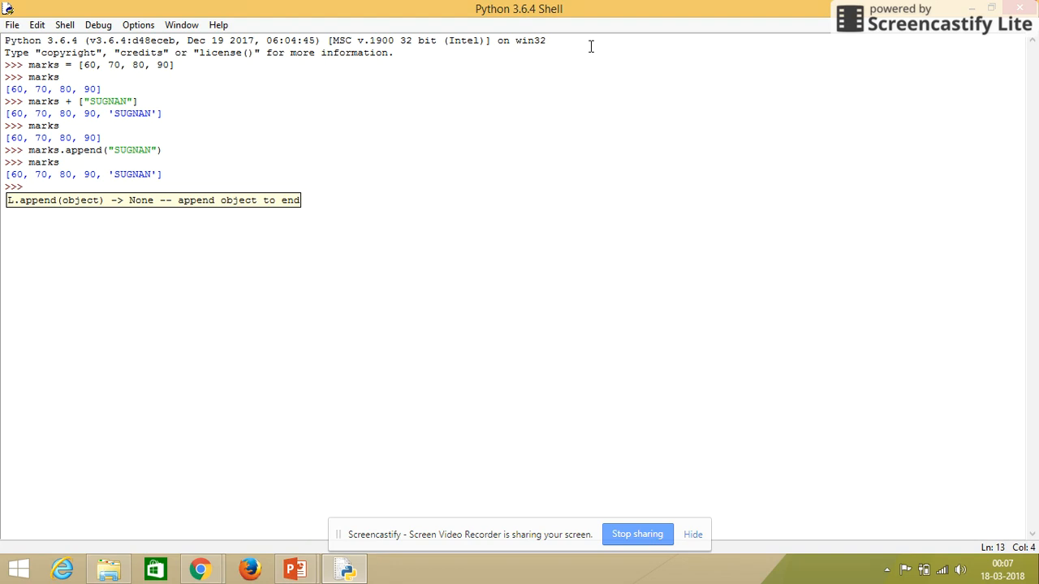
Step: Evaluate marks[0], returning 60 as the first element
type("mar")
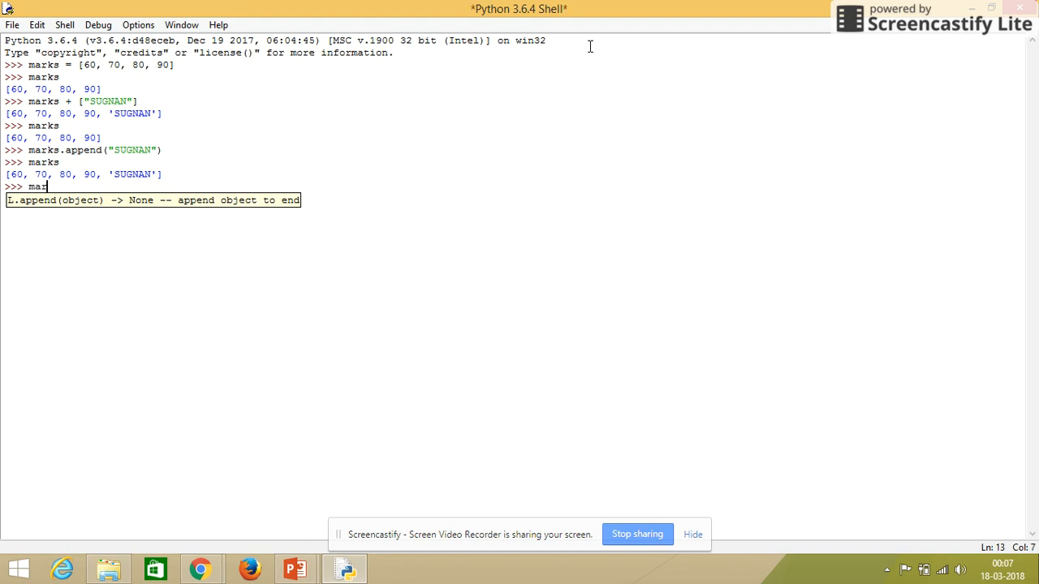
type("ks")
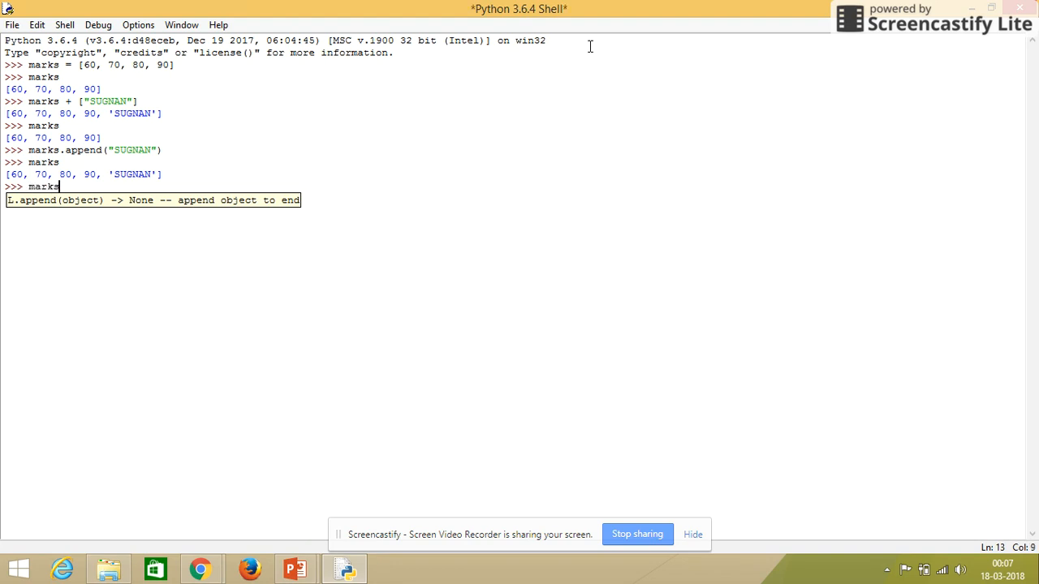
type("[")
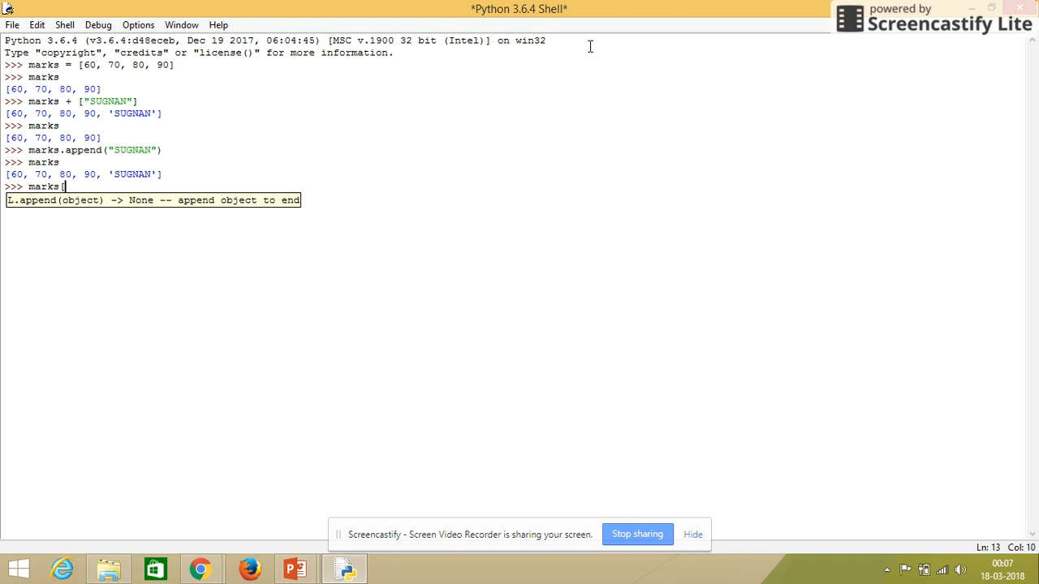
type("0")
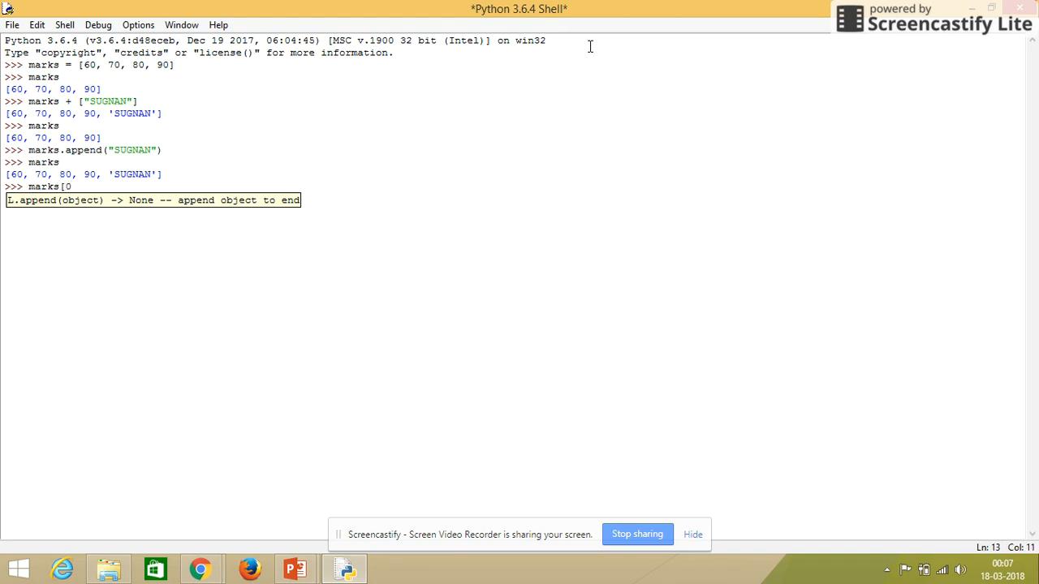
type("0]")
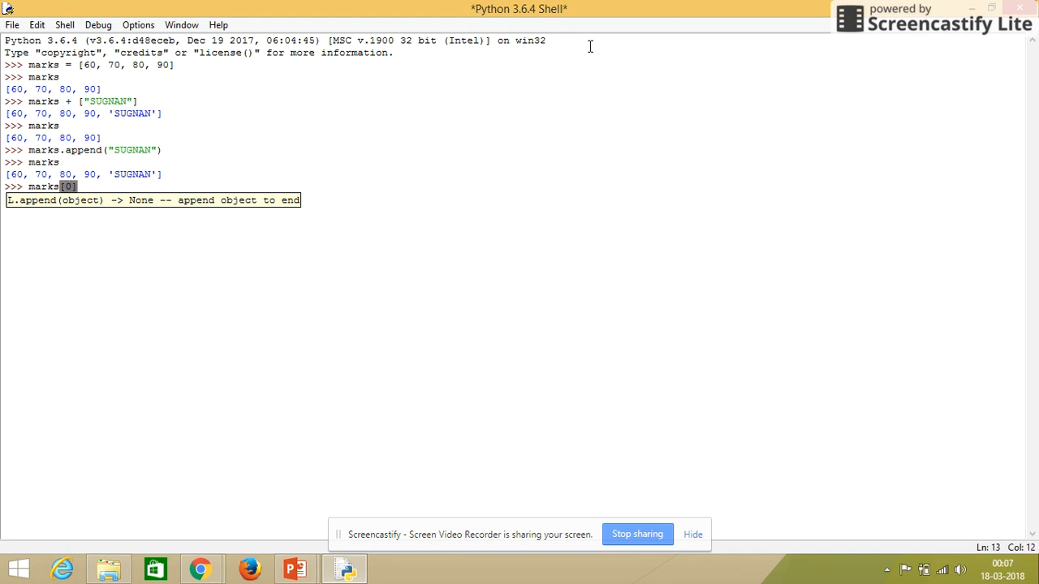
key("Return")
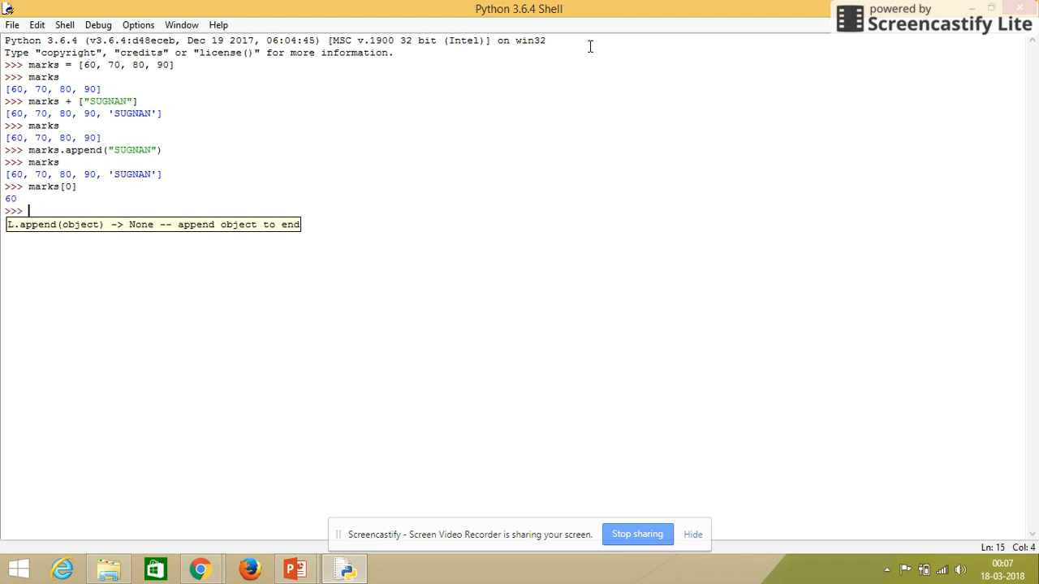
Step: Evaluate marks[0:3], after deleting stray dashes, to get [60, 70, 80]
type("marks")
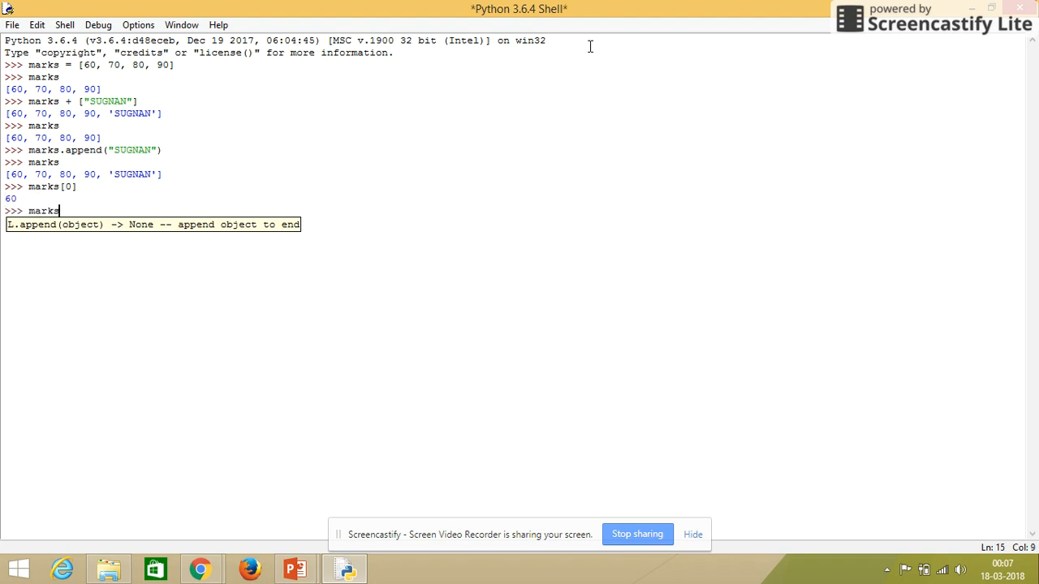
type("[")
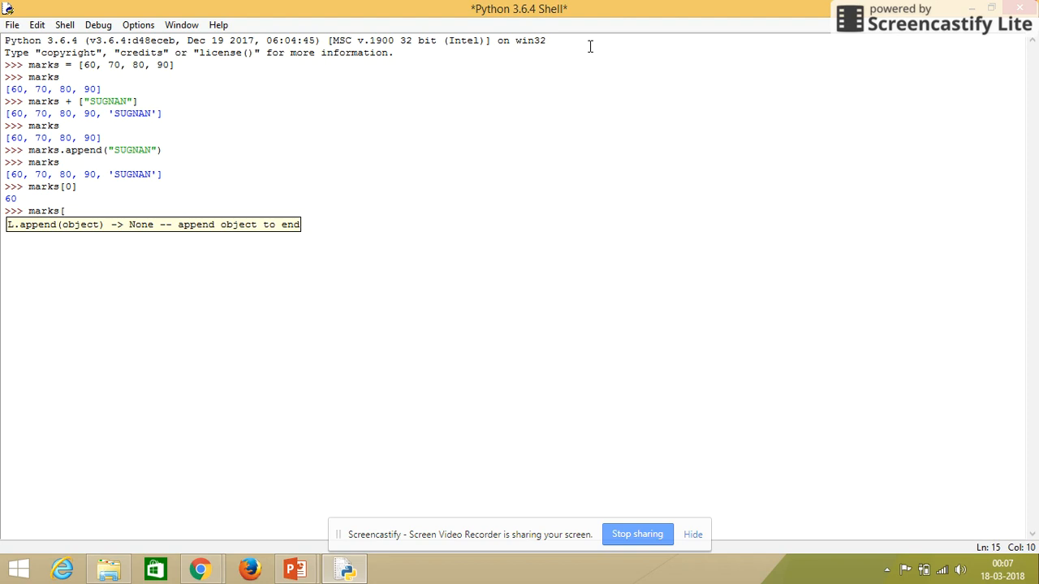
type("0")
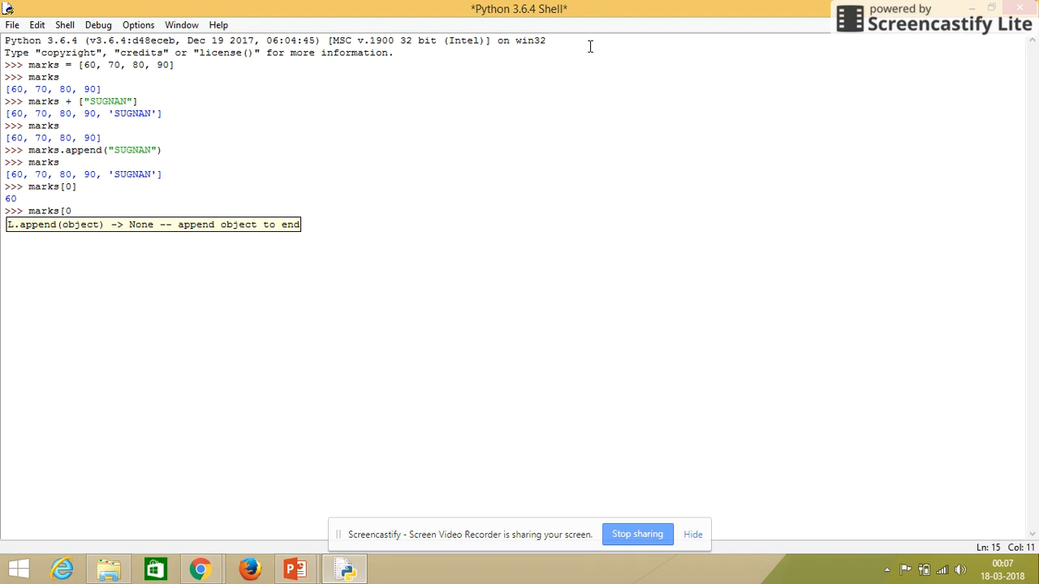
type(":3")
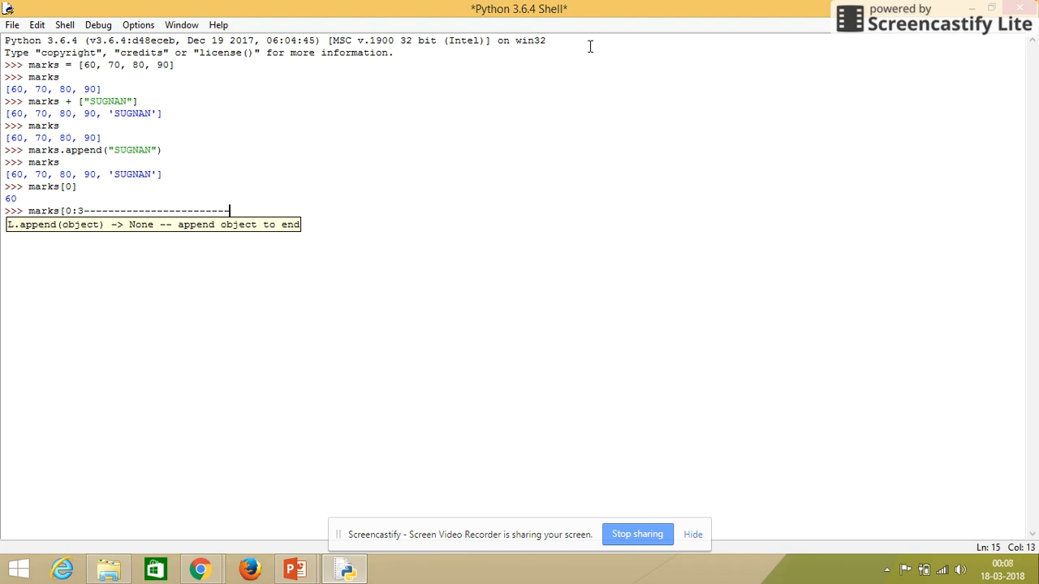
type("----------------------------------------")
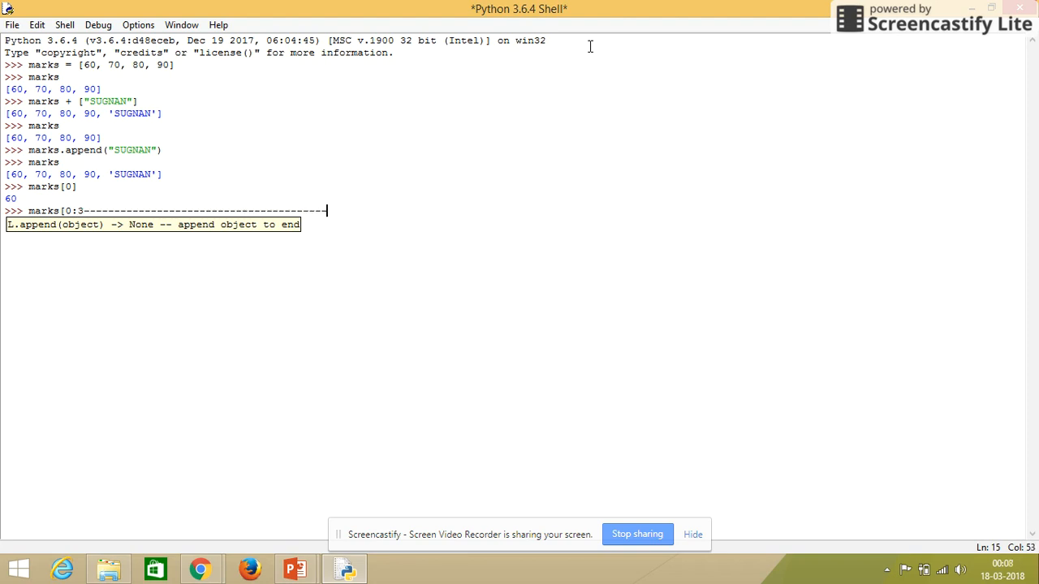
key("BackSpace")
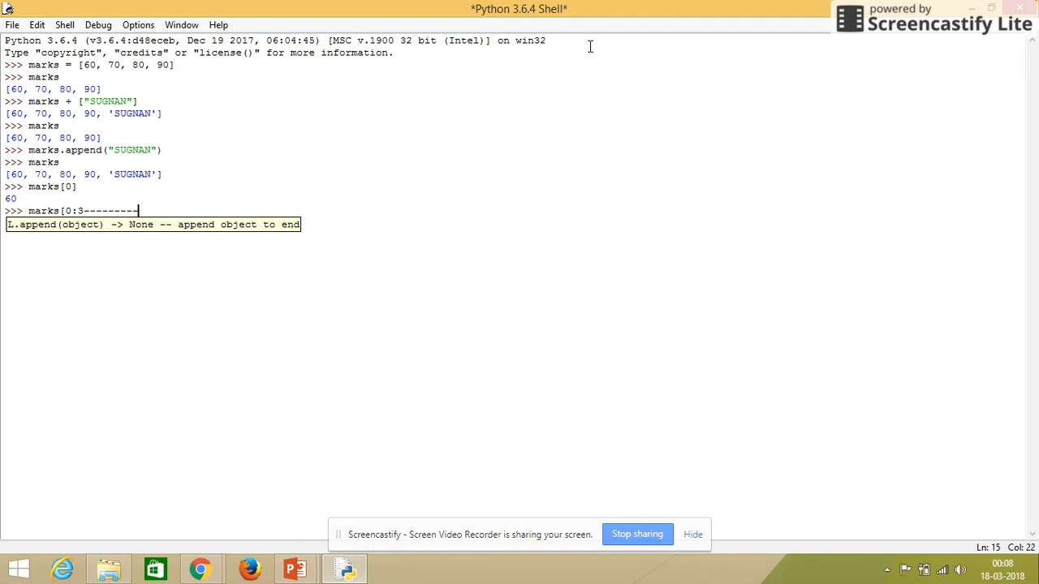
key("Backspace")
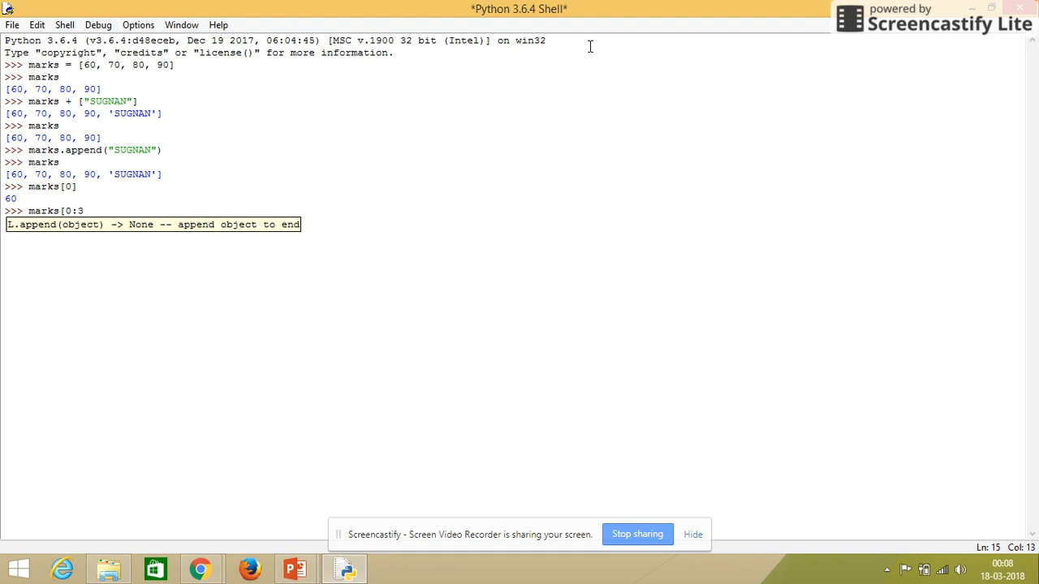
type("]")
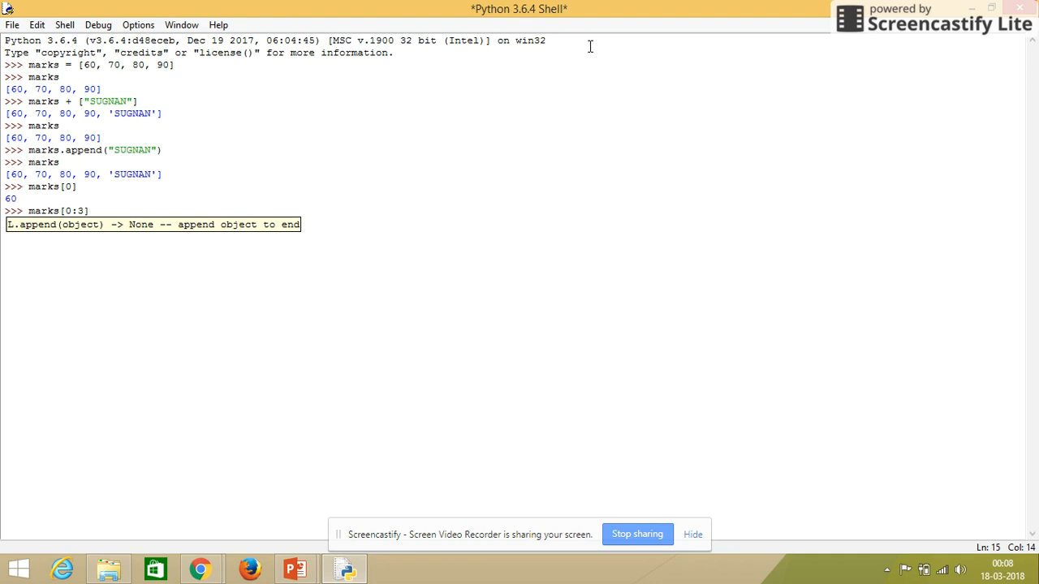
key("Return")
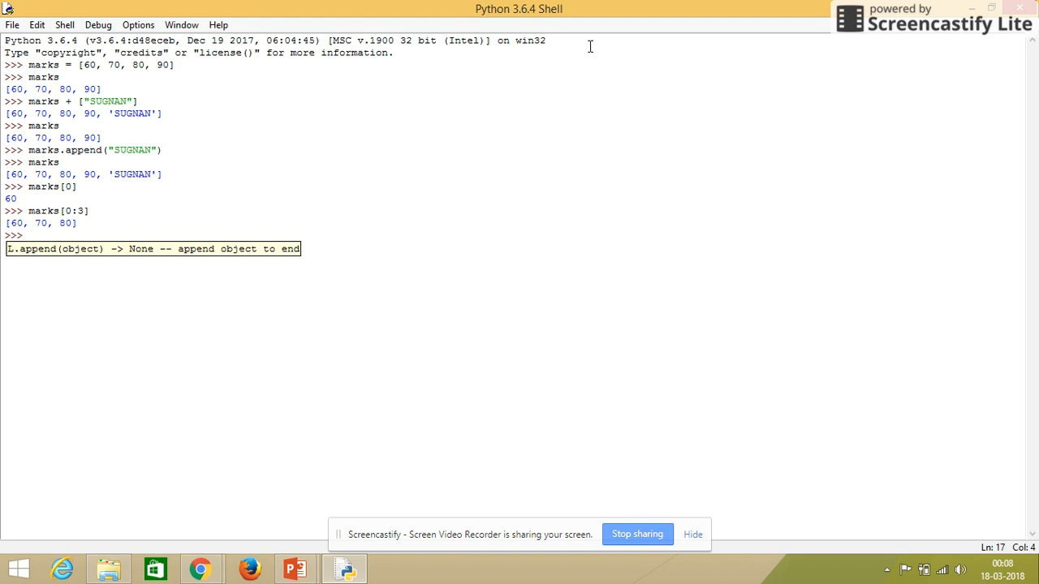
Step: Evaluate marks[2:] to get [80, 90, 'SUGNAN']
type("mark")
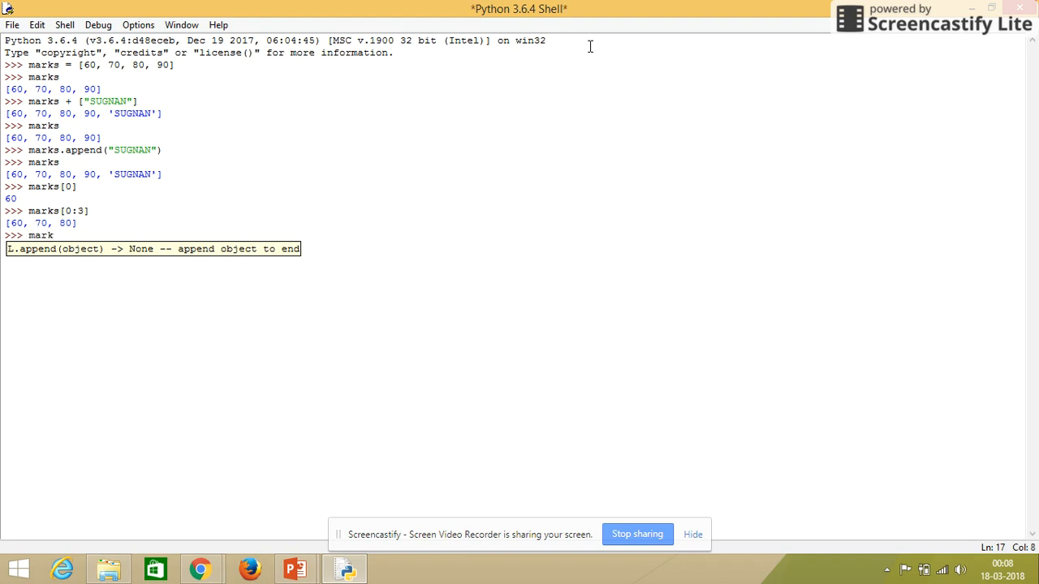
type("s")
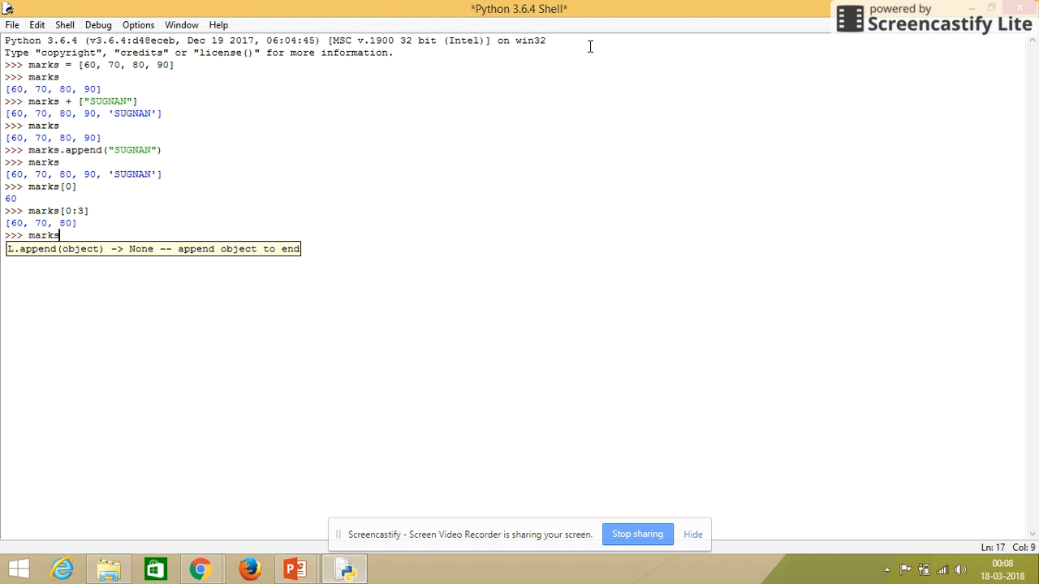
type("[")
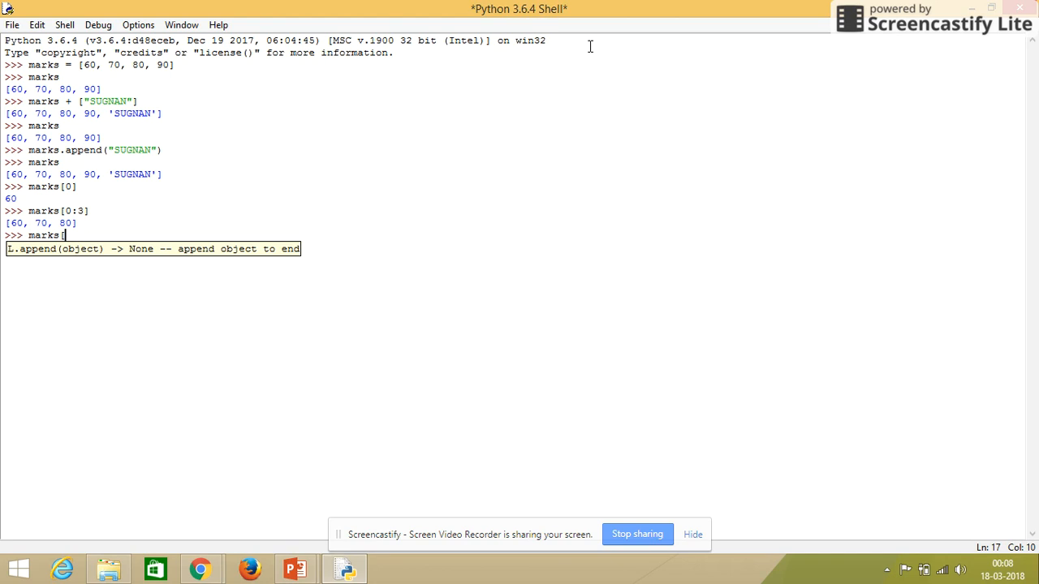
type("2")
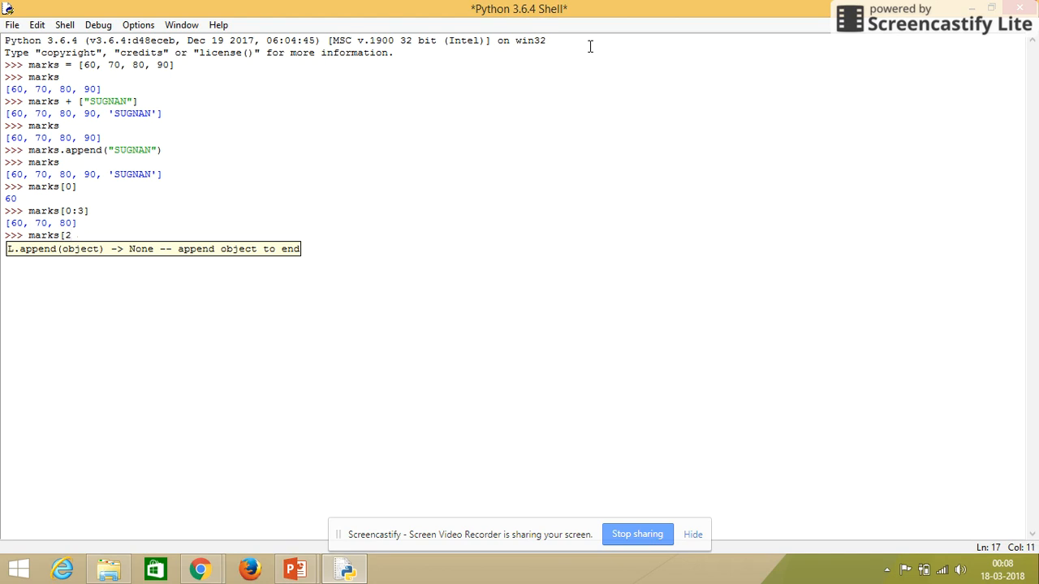
type(":")
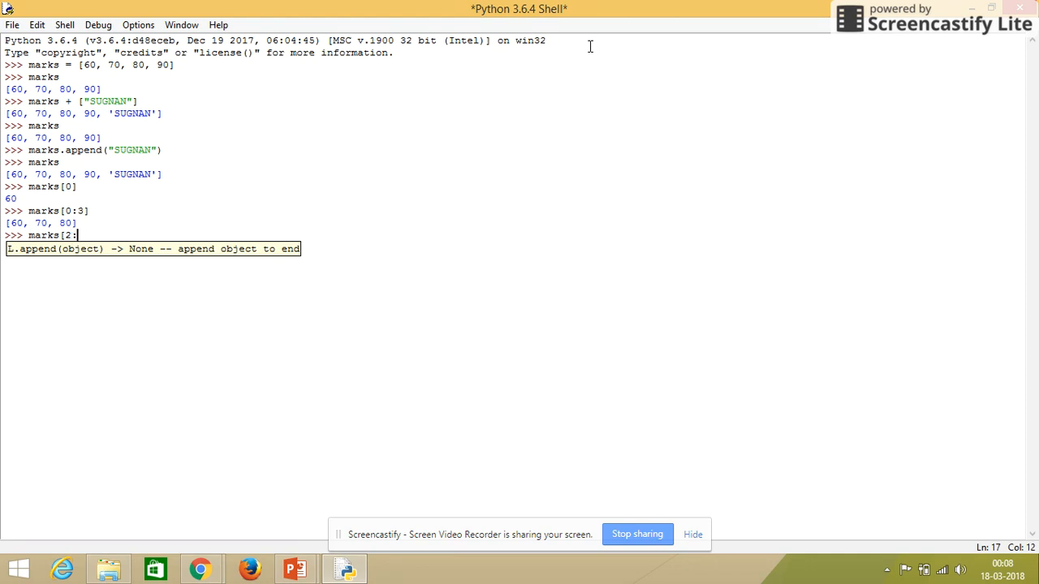
type("]")
type("m")
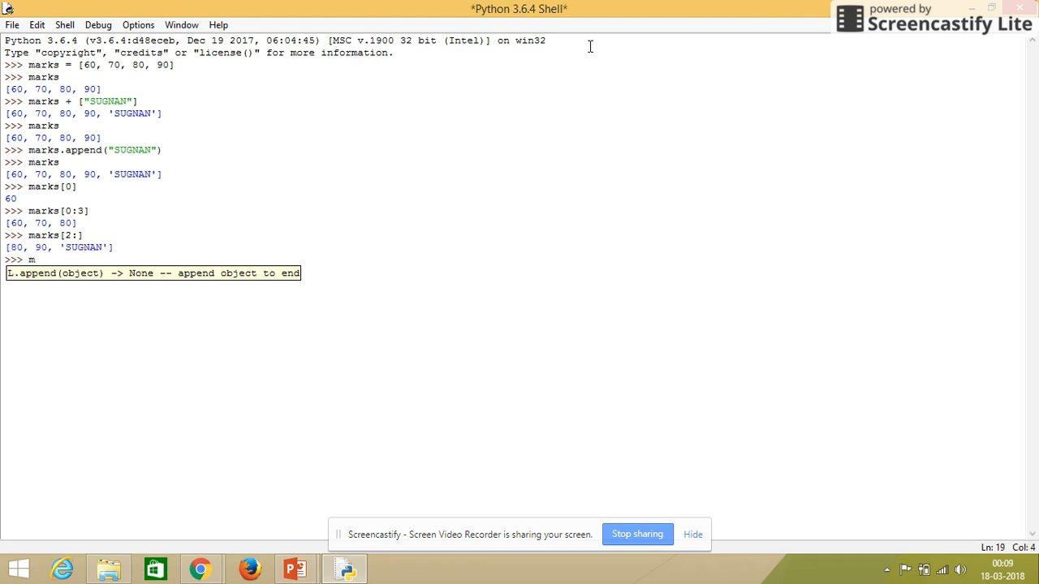
Step: Evaluate marks[:3] to get [60, 70, 80] and begin the next expression
type("arks")
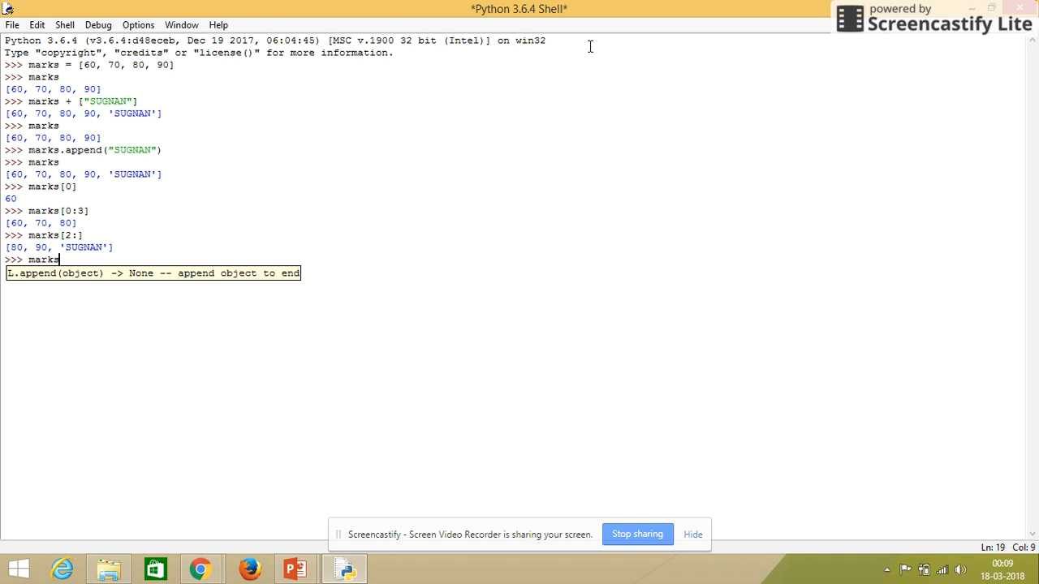
type("[")
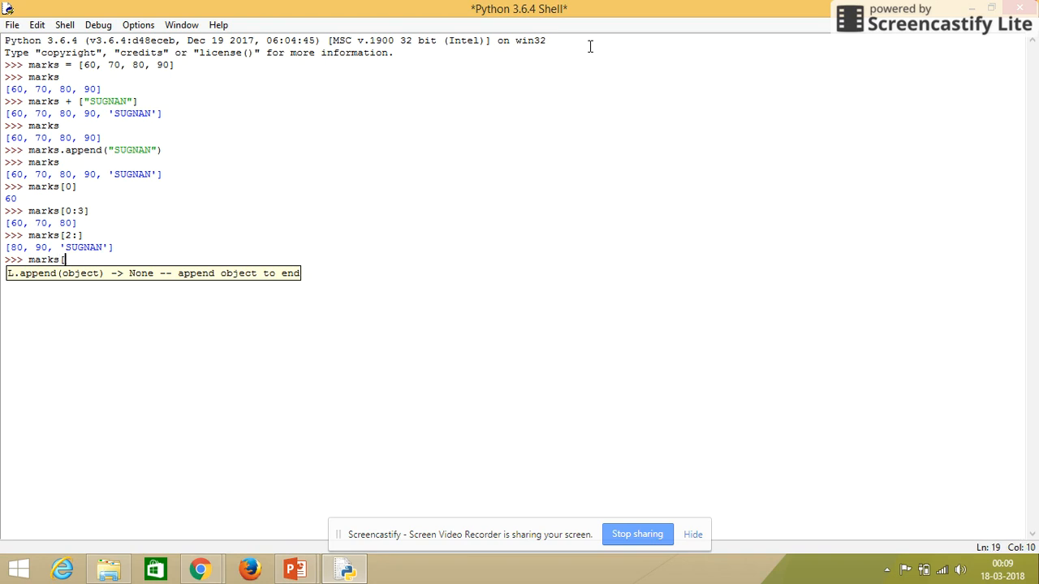
type(":")
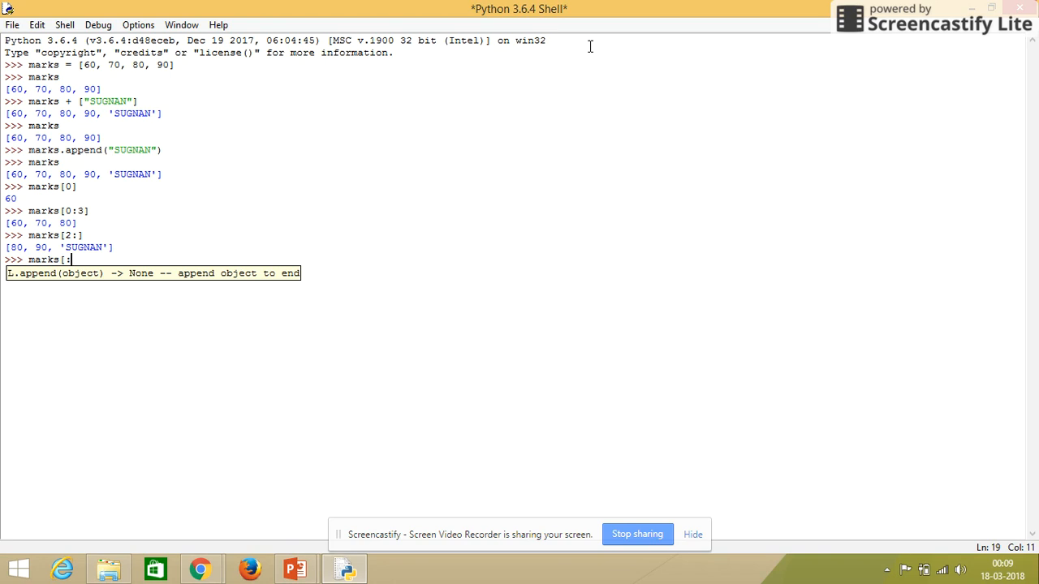
type("3")
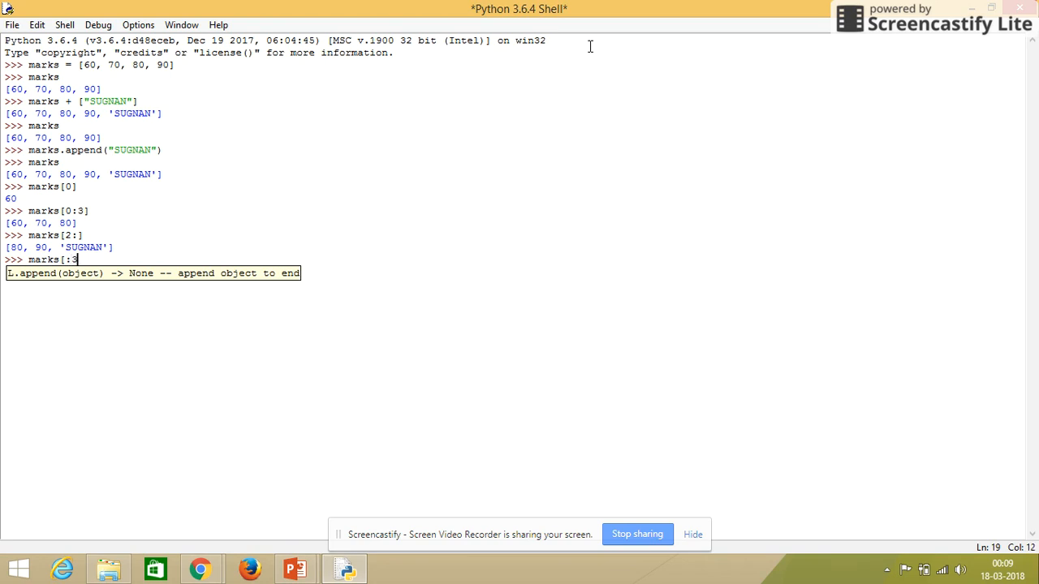
key("Return")
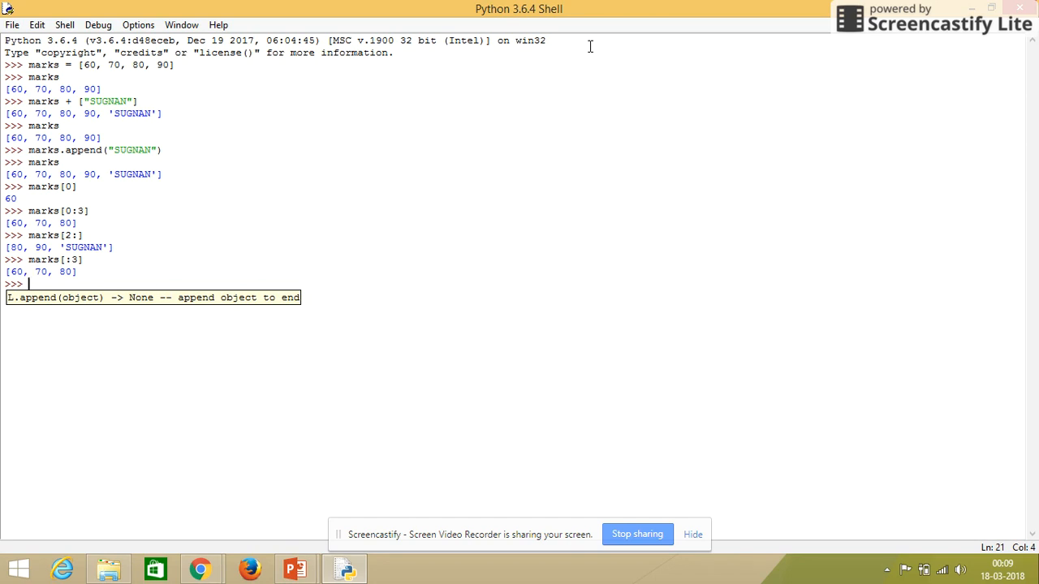
type("ma")
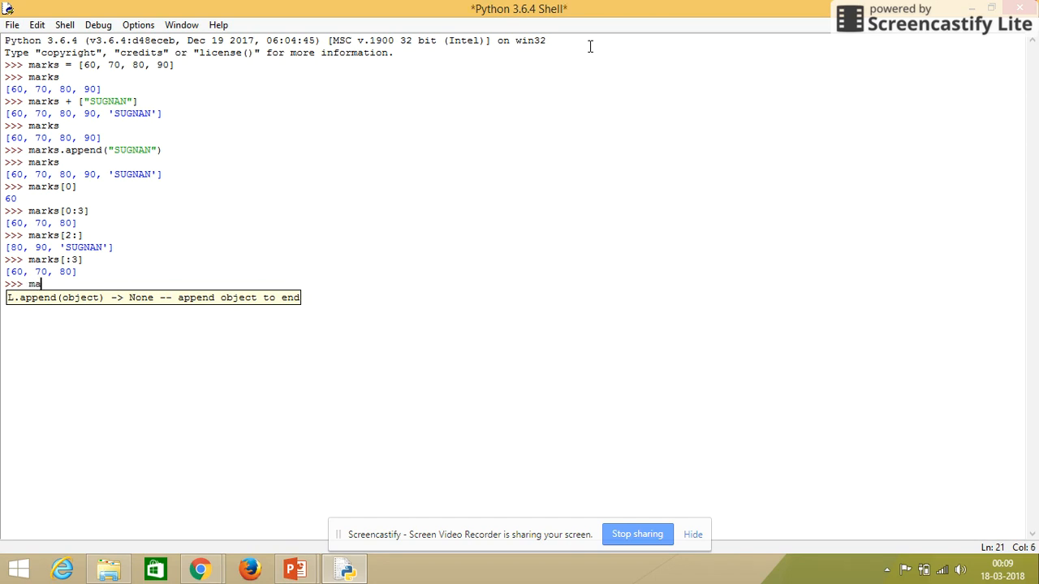